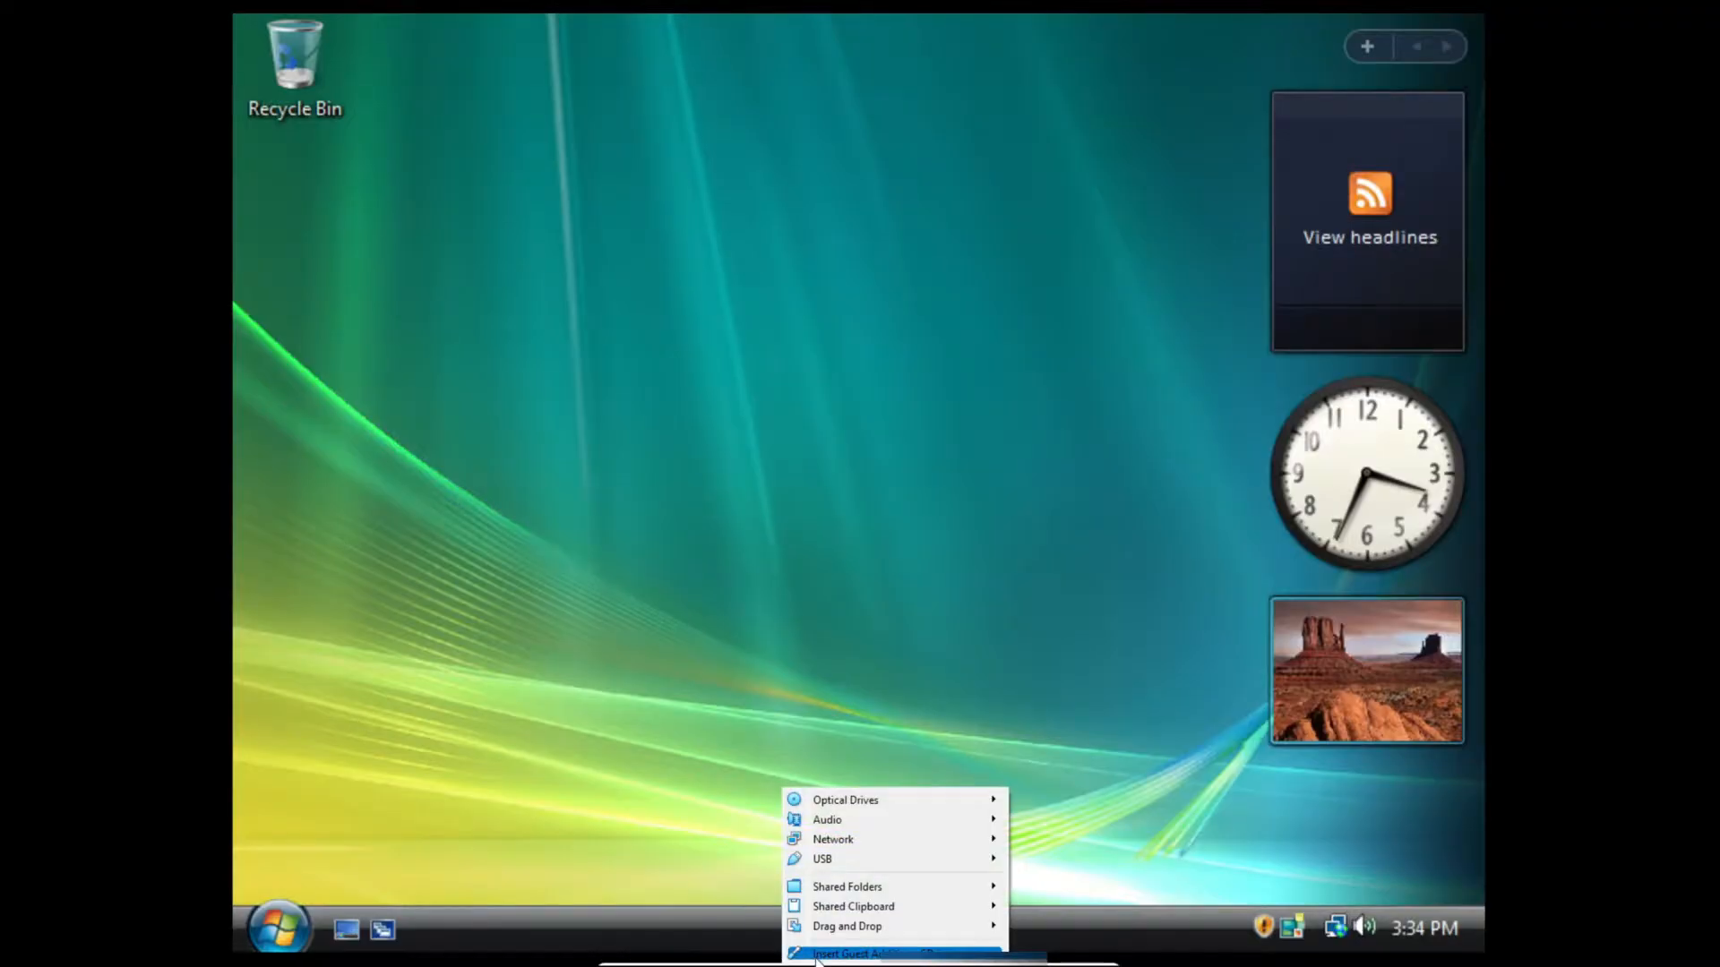
mouse_move(892, 953)
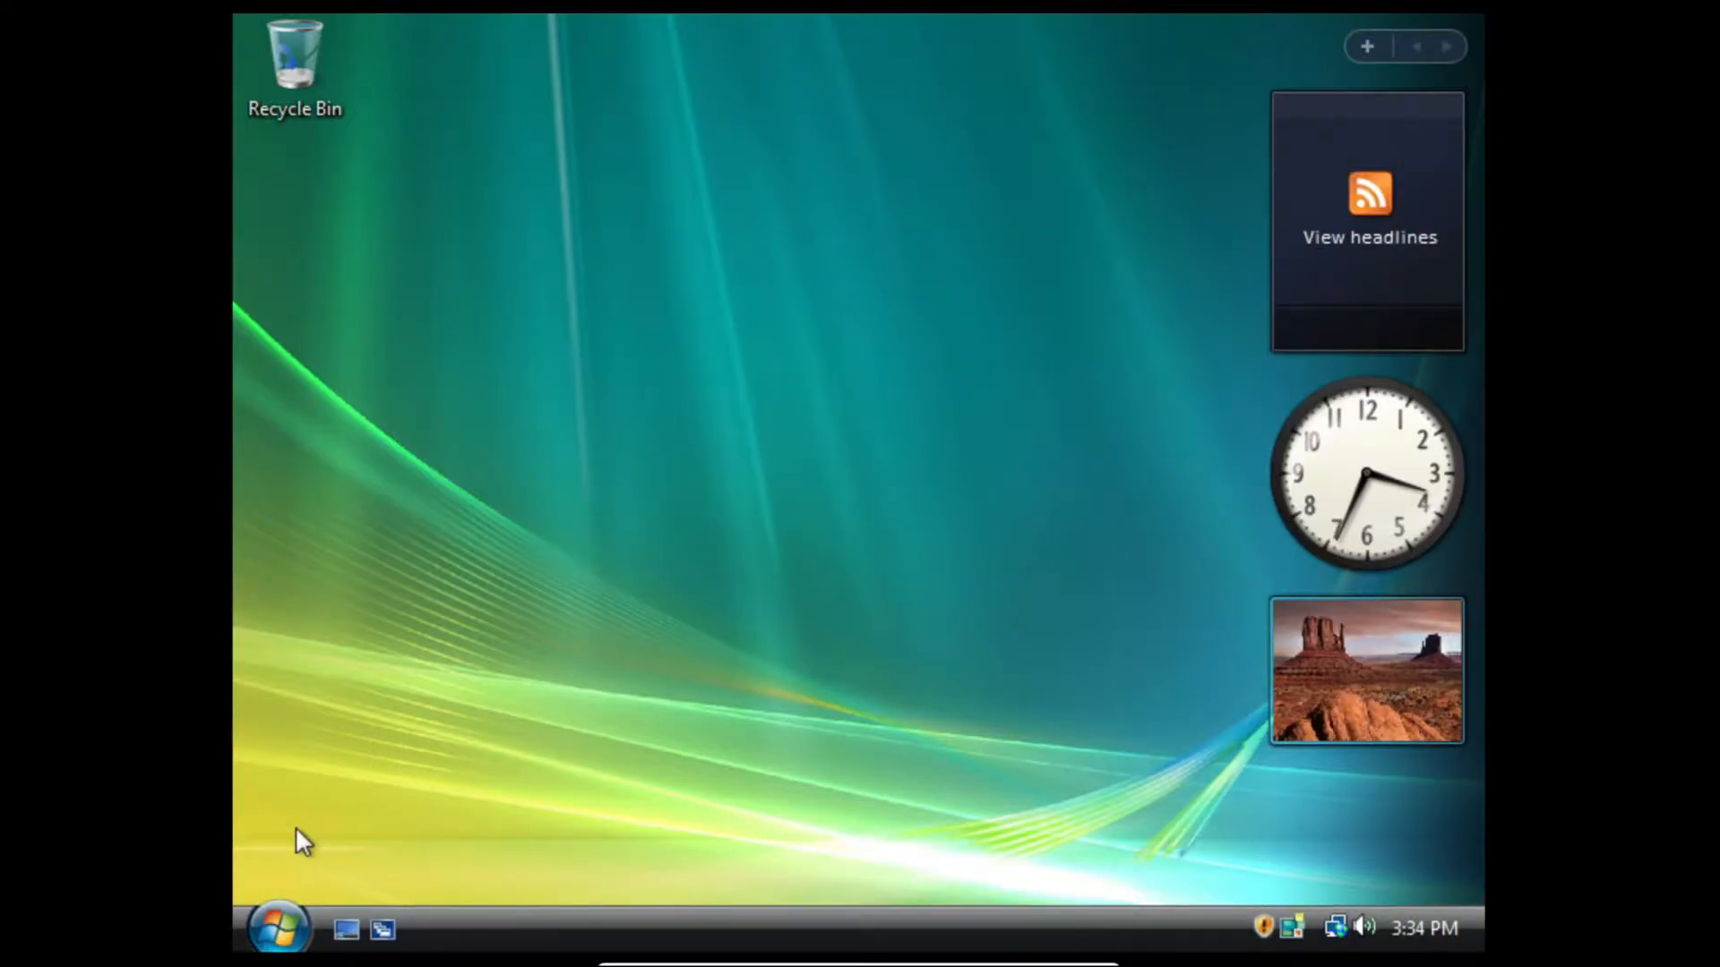
- Show the Computer drive list from the Start menu, revealing the Guest Additions CD
left_click(276, 926)
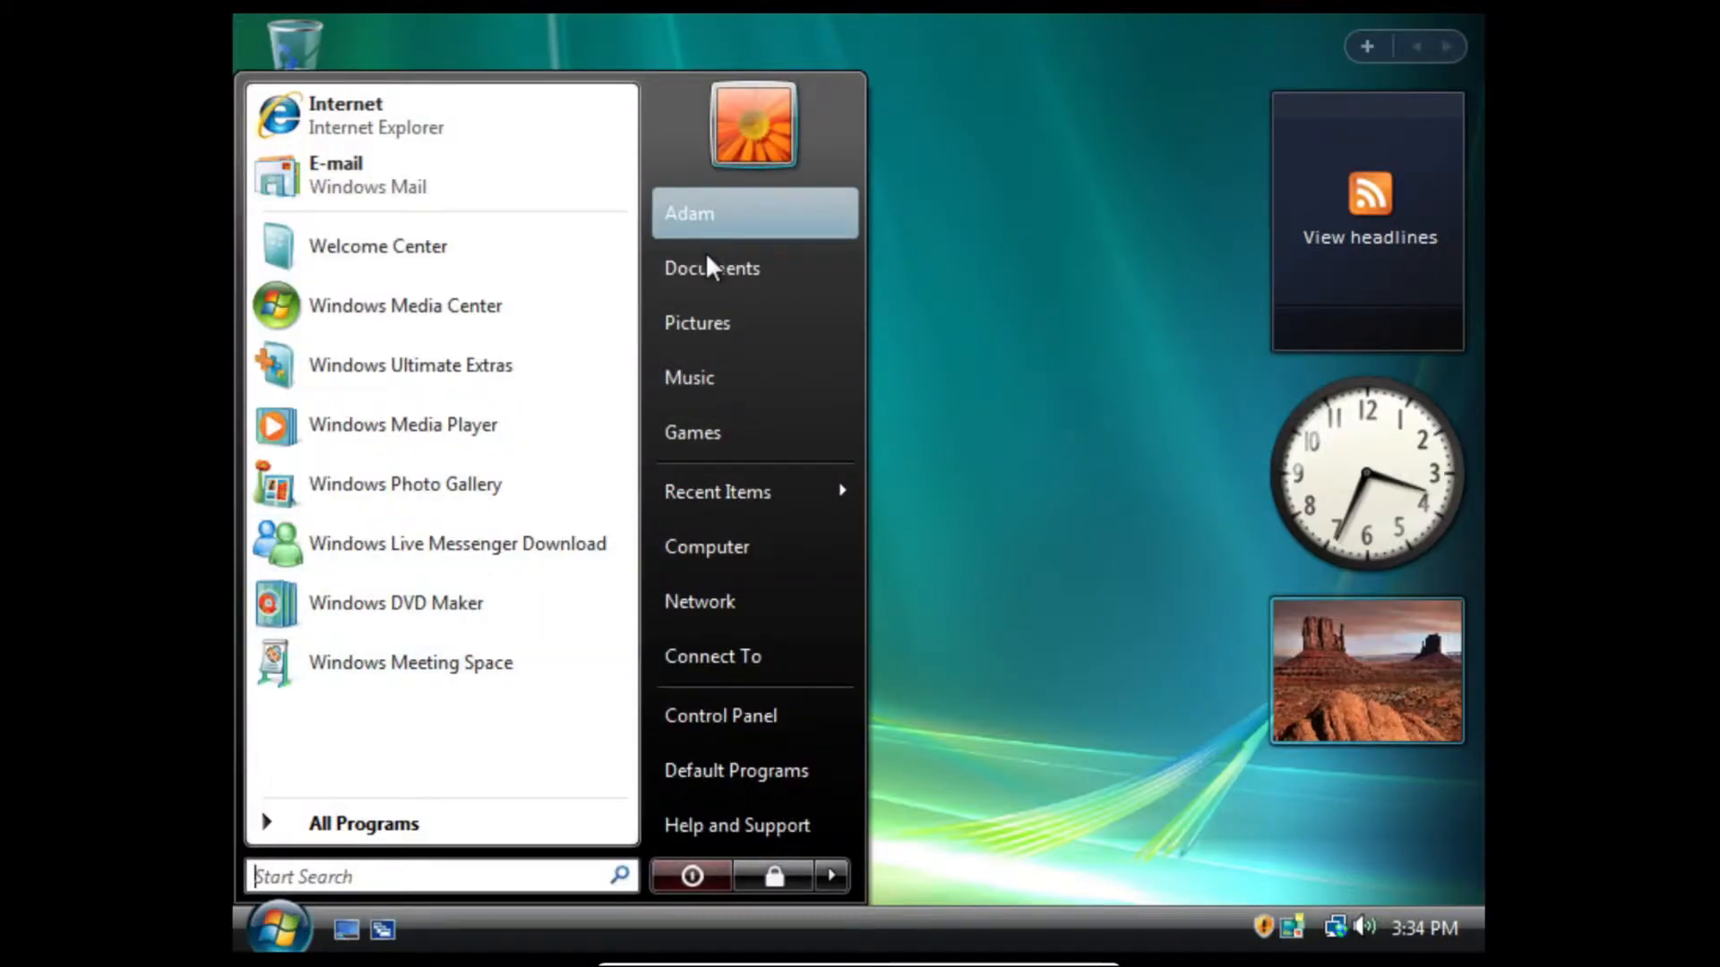
left_click(706, 547)
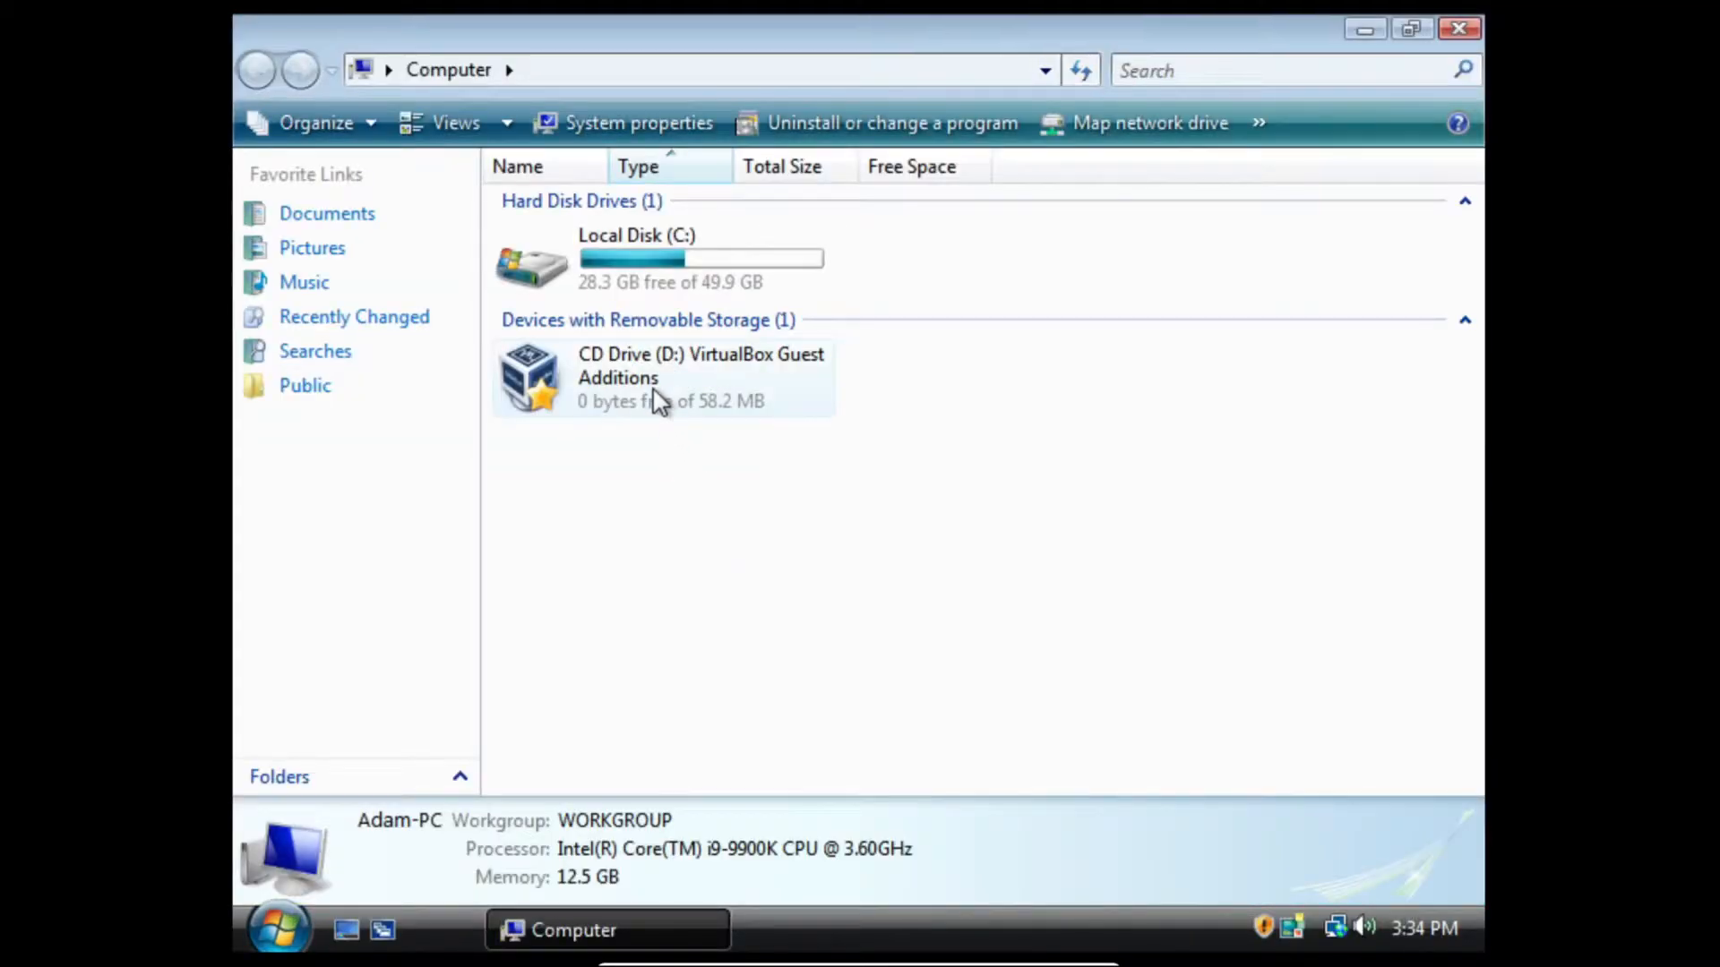
- Run VBoxWindowsAdditions-amd64.exe 6.1.26 with defaults, accept the unverified driver, then cancel the aborted install
double_click(703, 377)
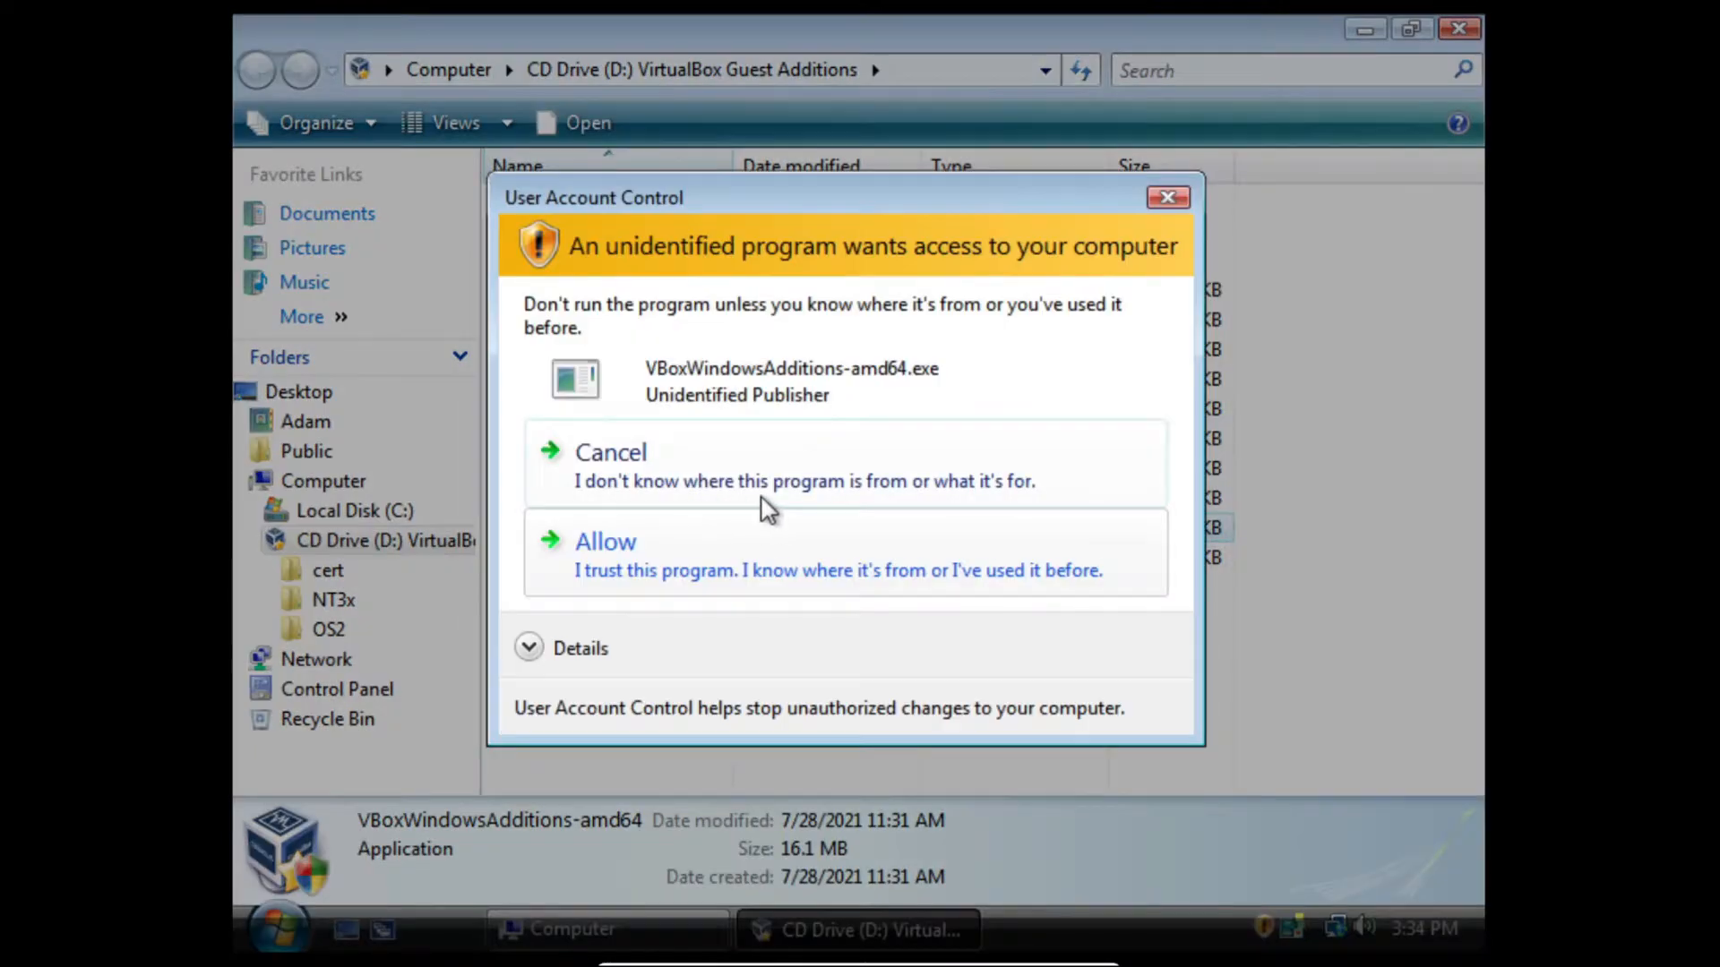
left_click(603, 541)
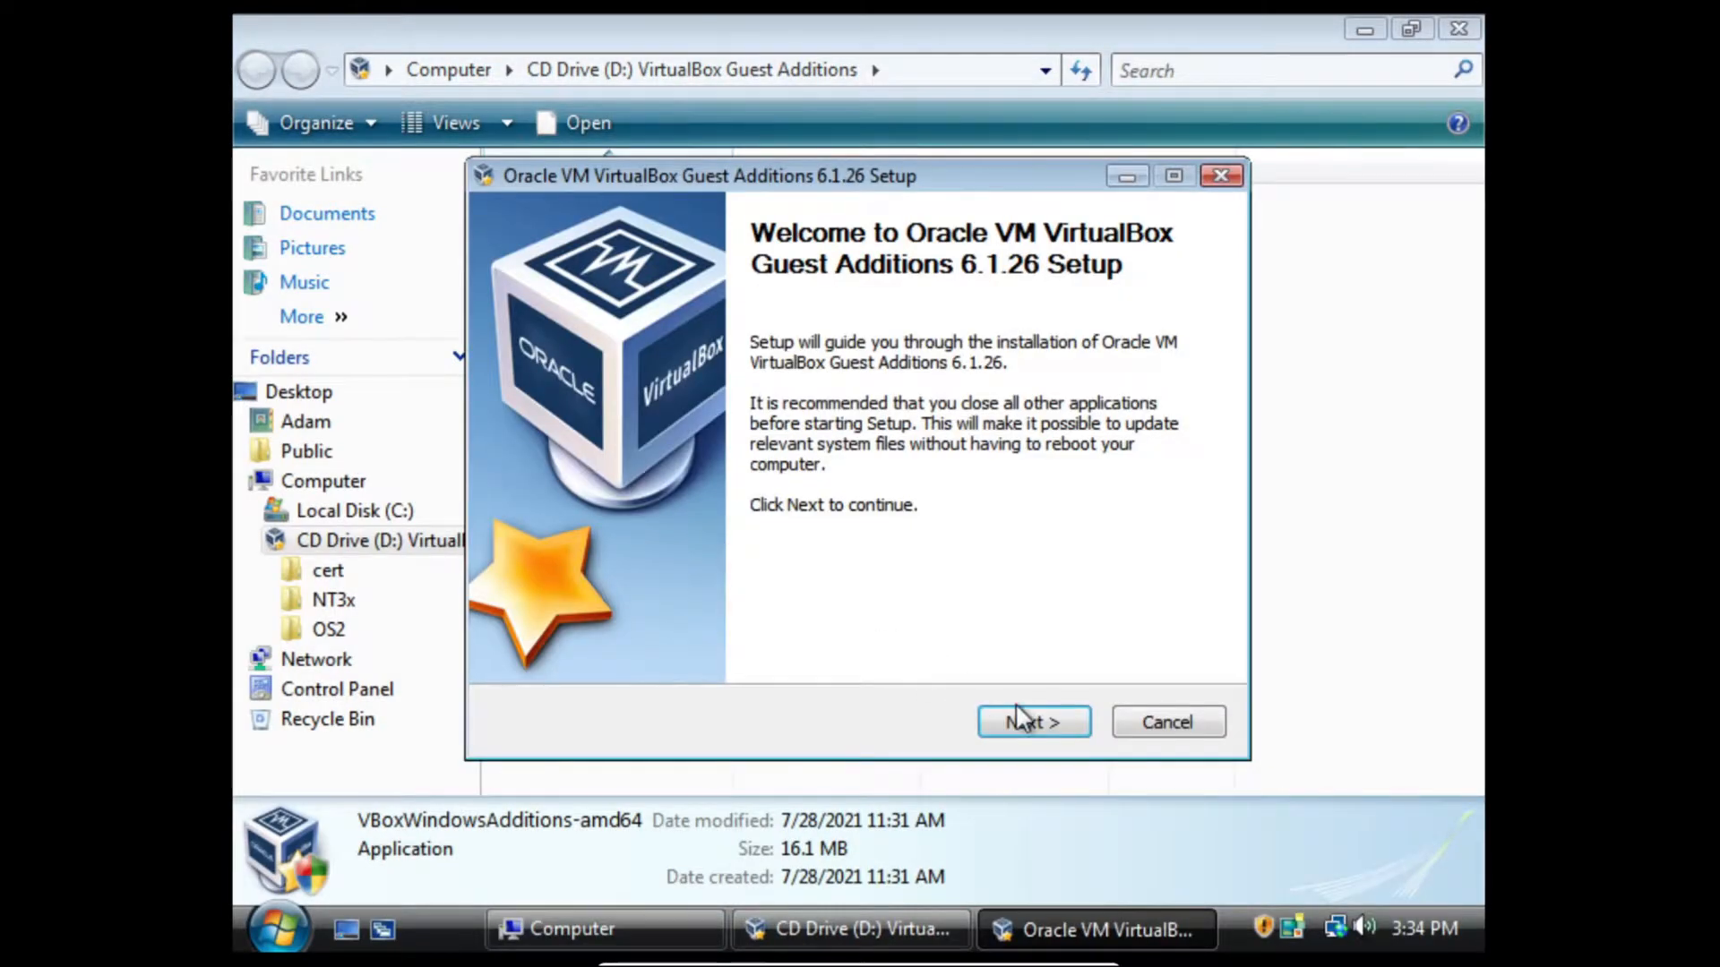
left_click(1032, 722)
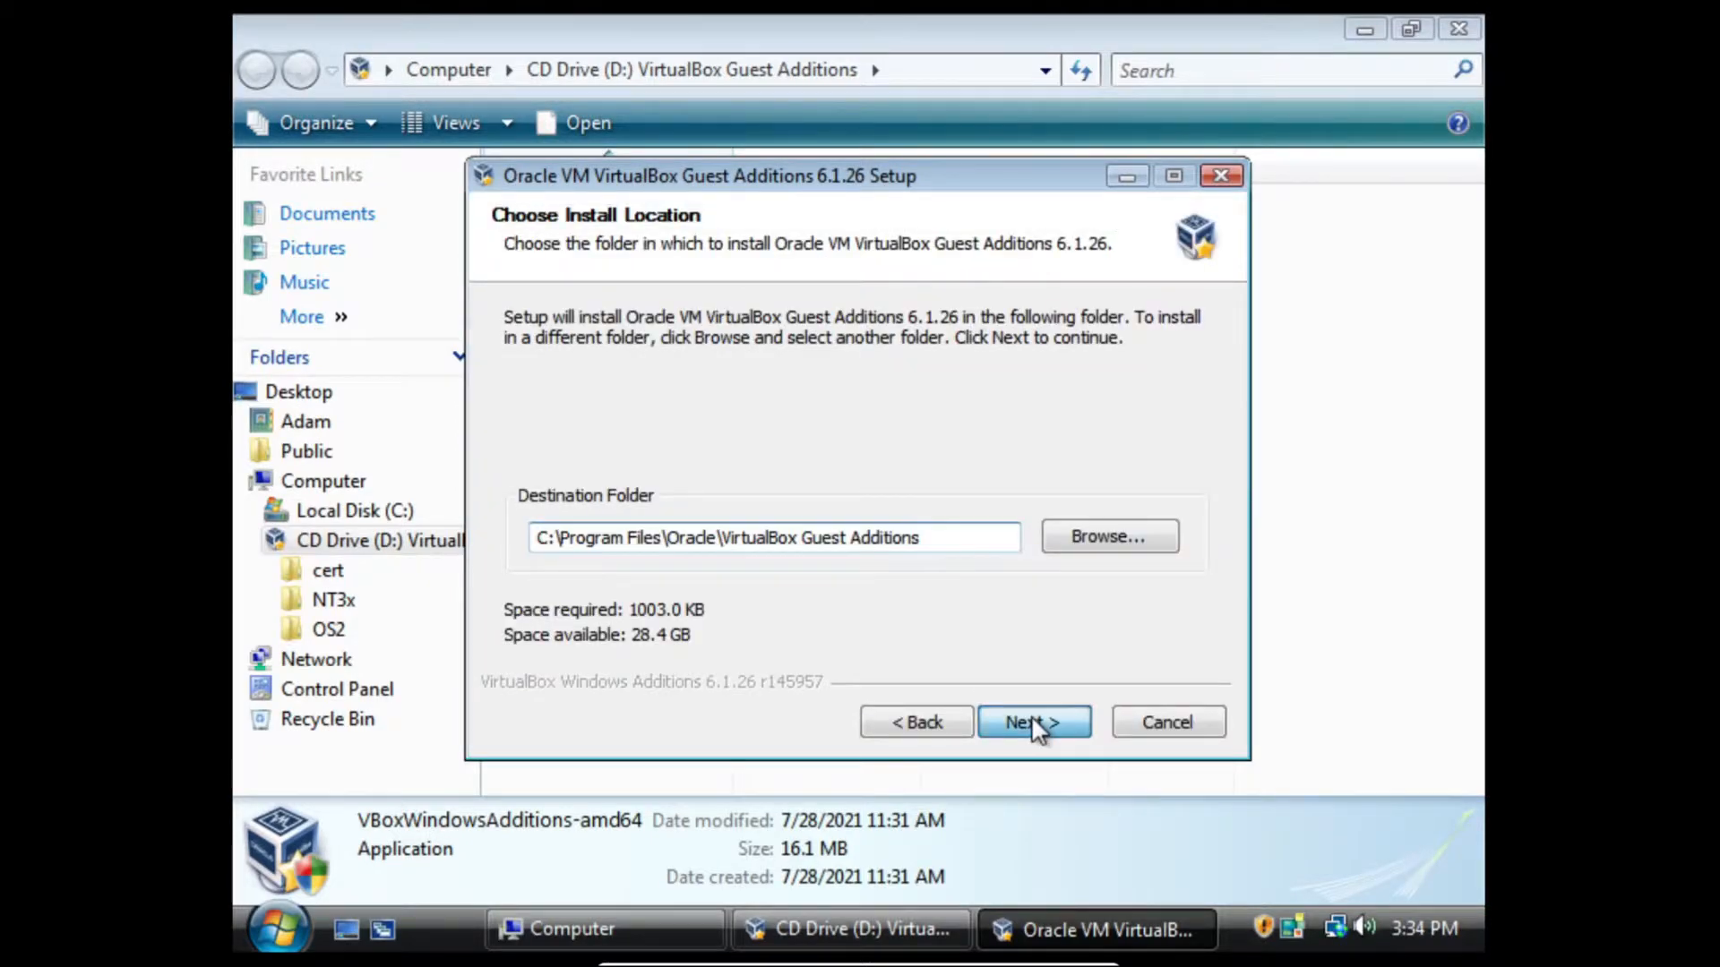
left_click(1032, 721)
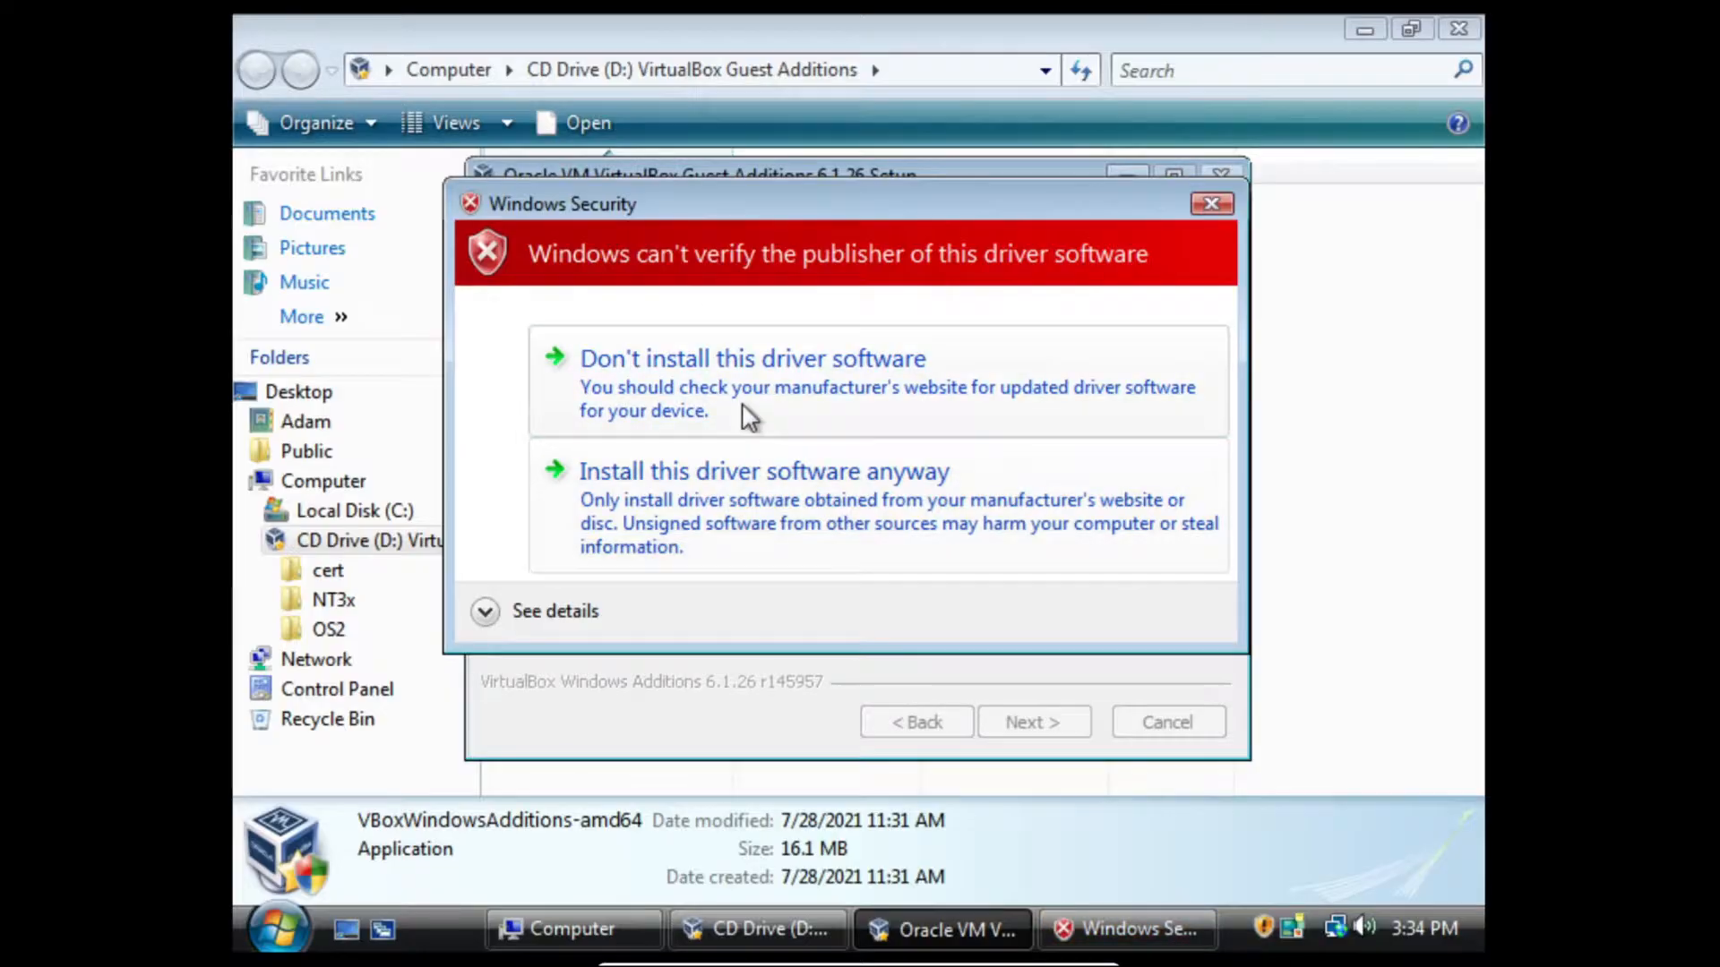
left_click(763, 471)
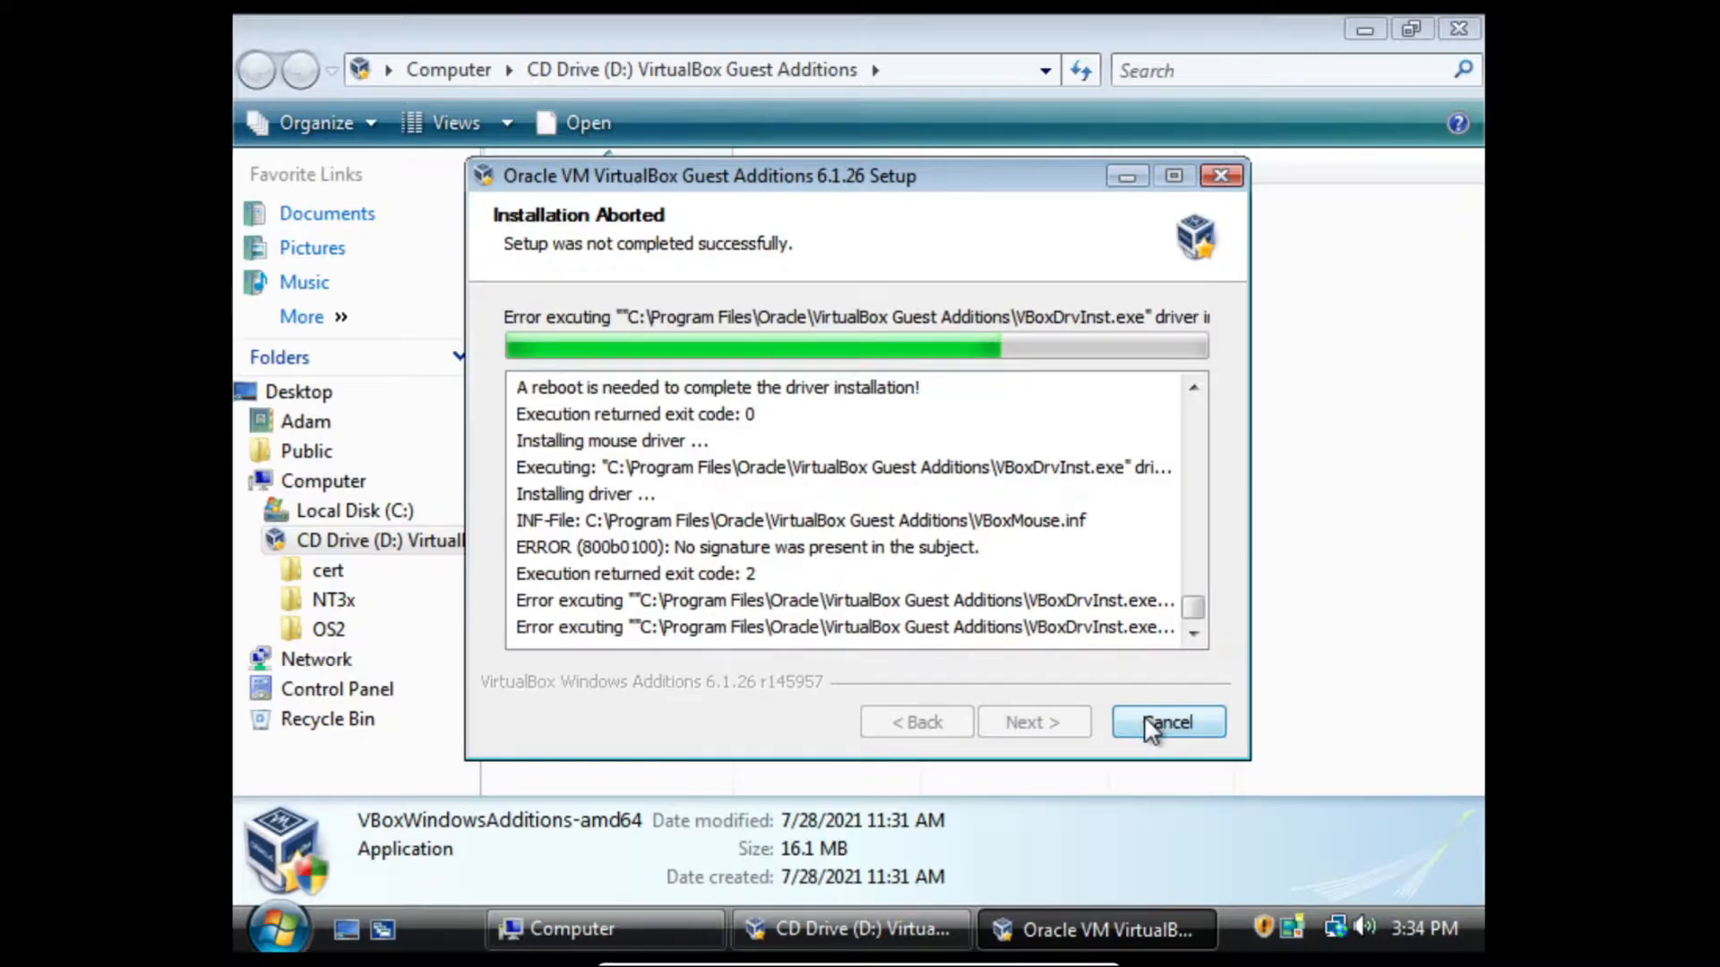
left_click(1166, 722)
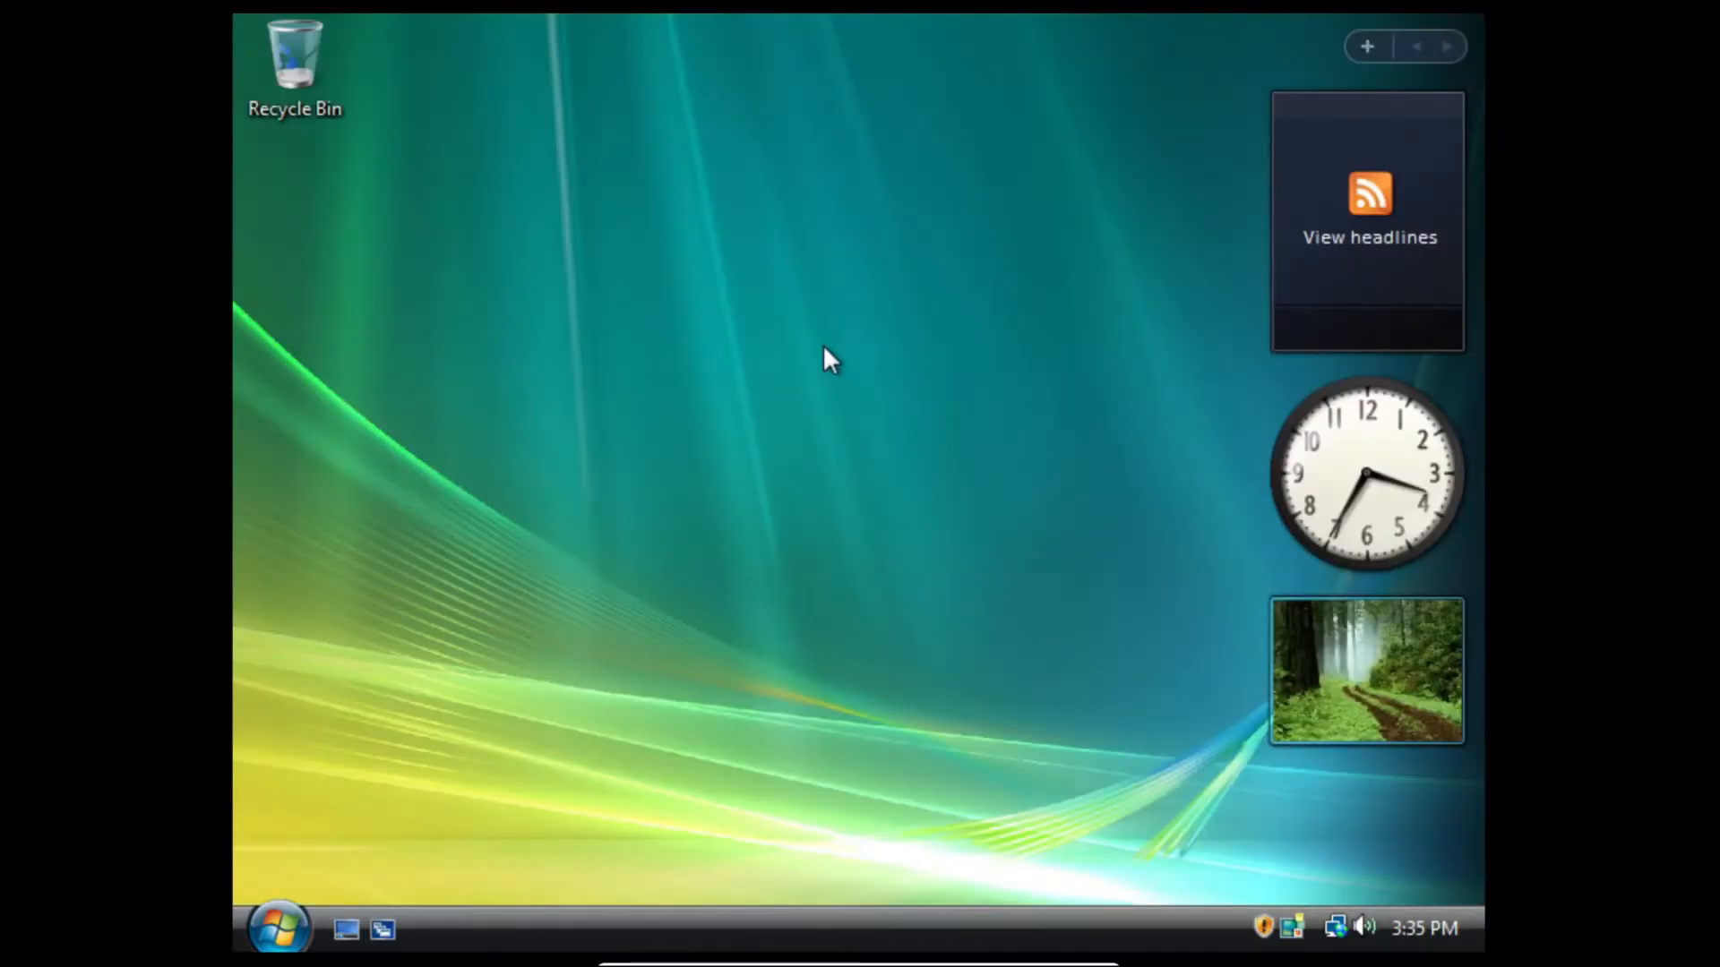
mouse_move(861, 350)
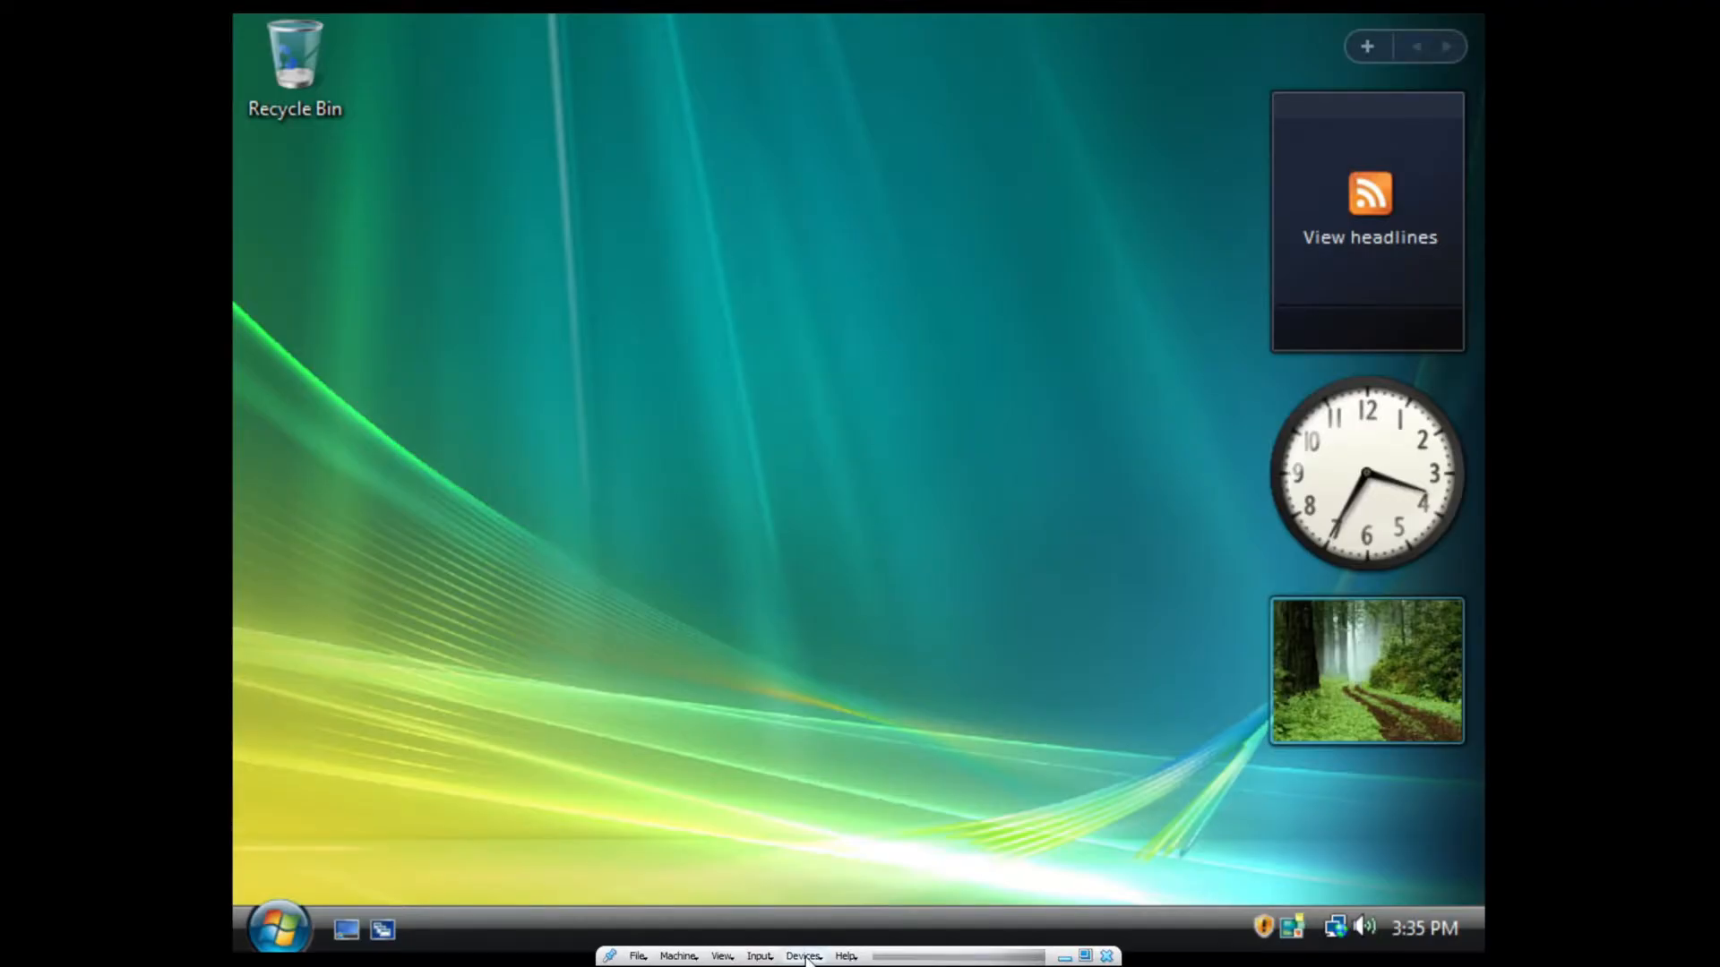
- Insert a different Guest Additions CD image through the VirtualBox Devices menu
left_click(803, 955)
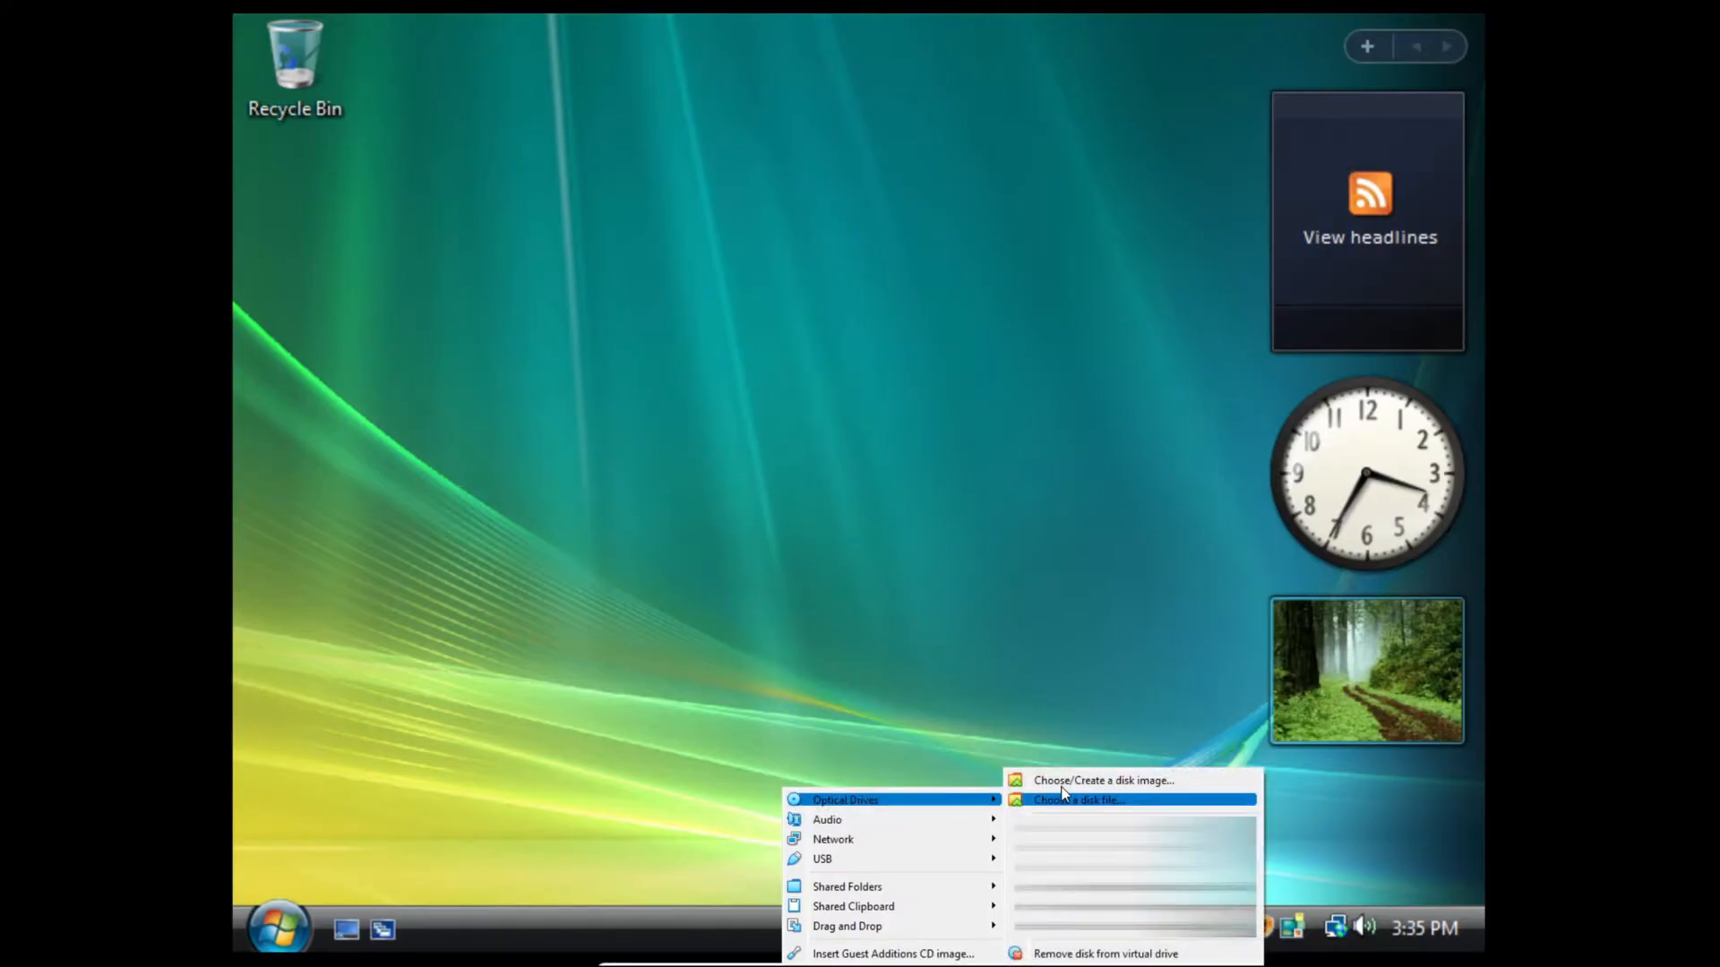
left_click(1102, 779)
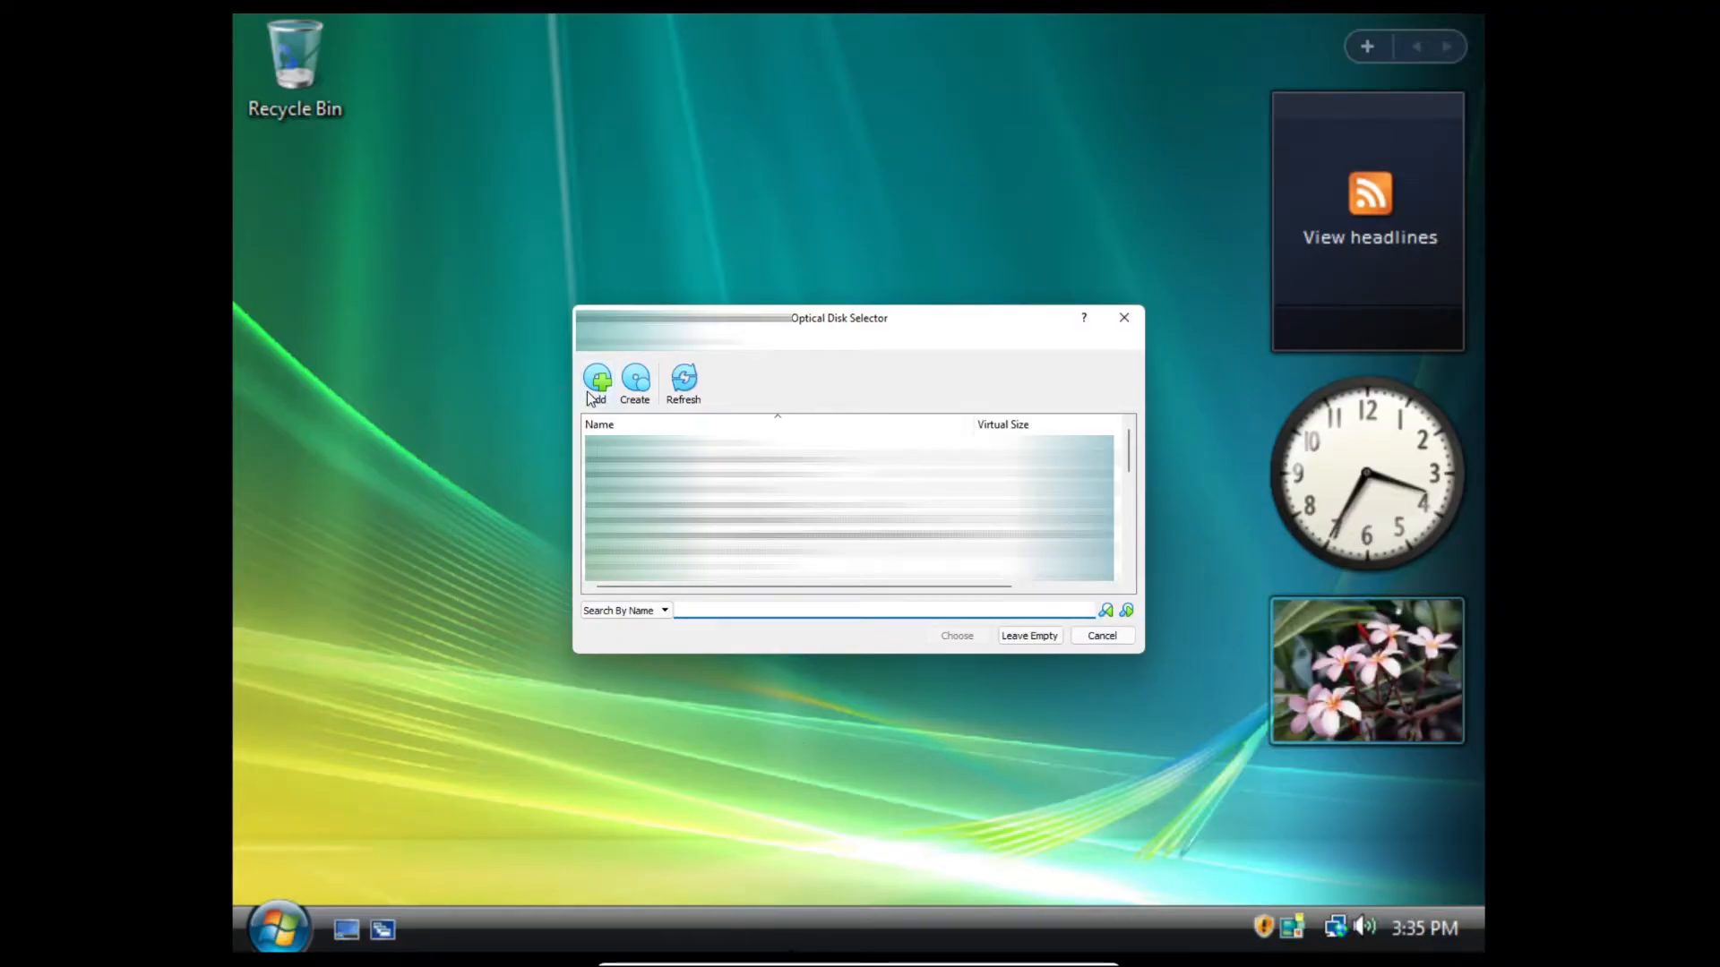
left_click(1101, 634)
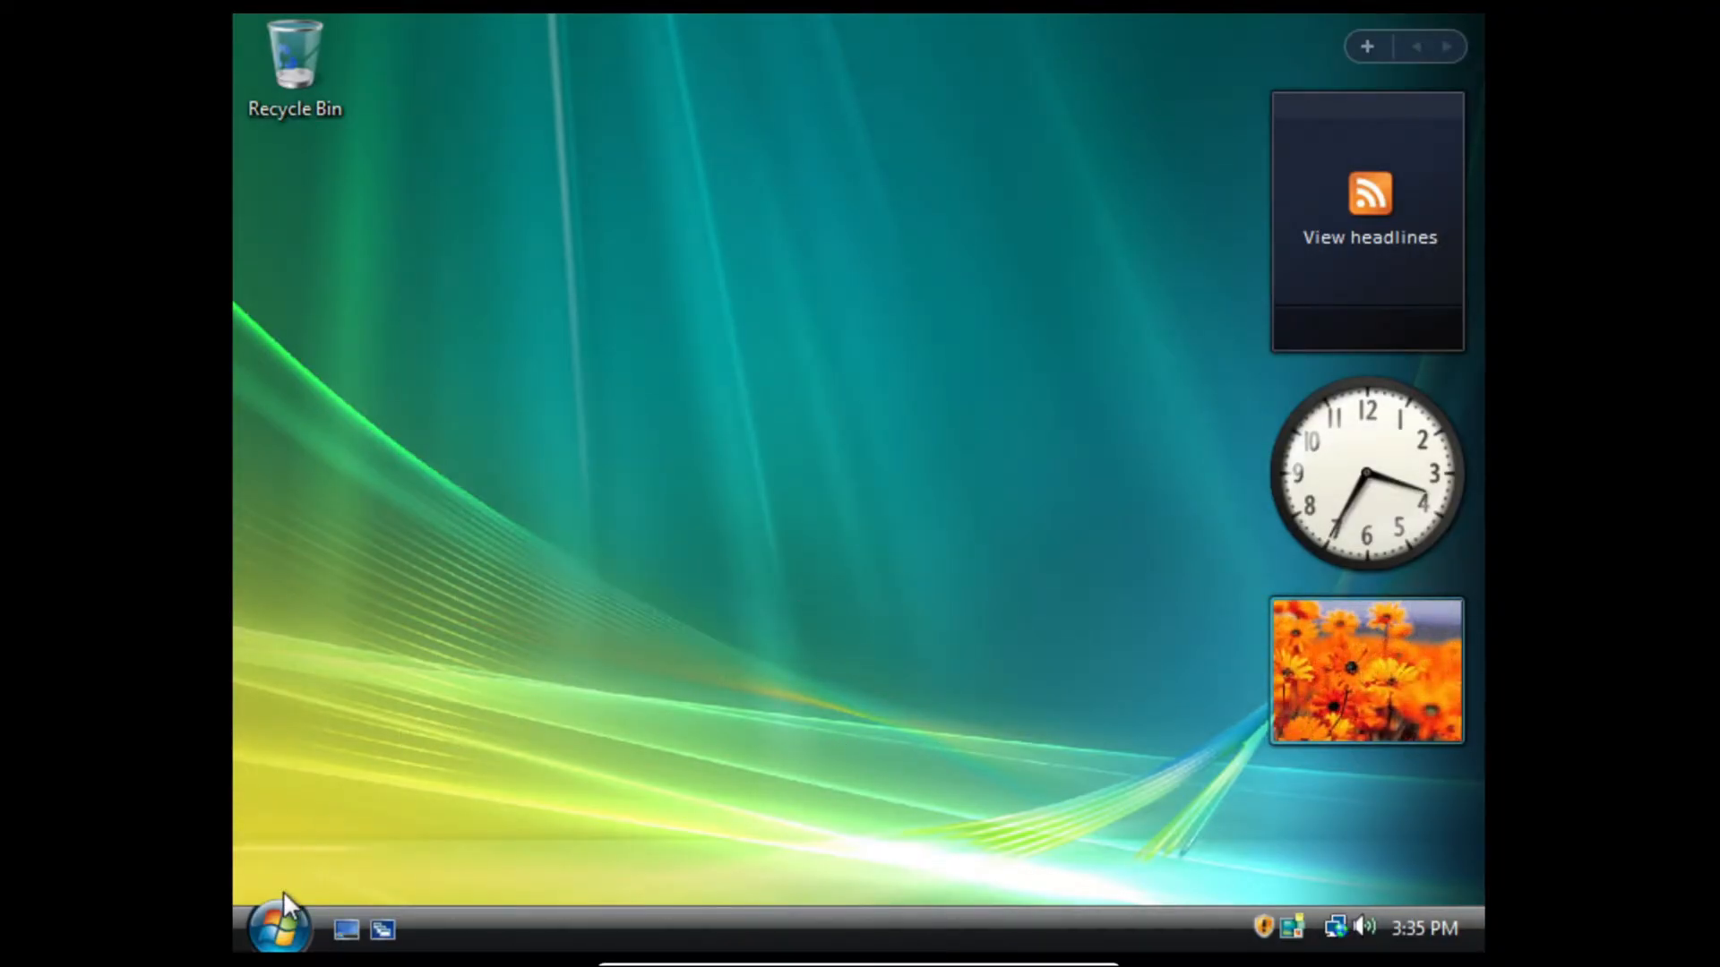
- Browse to Computer and list the contents of CD Drive (D:) VirtualBox Guest Additions
left_click(278, 926)
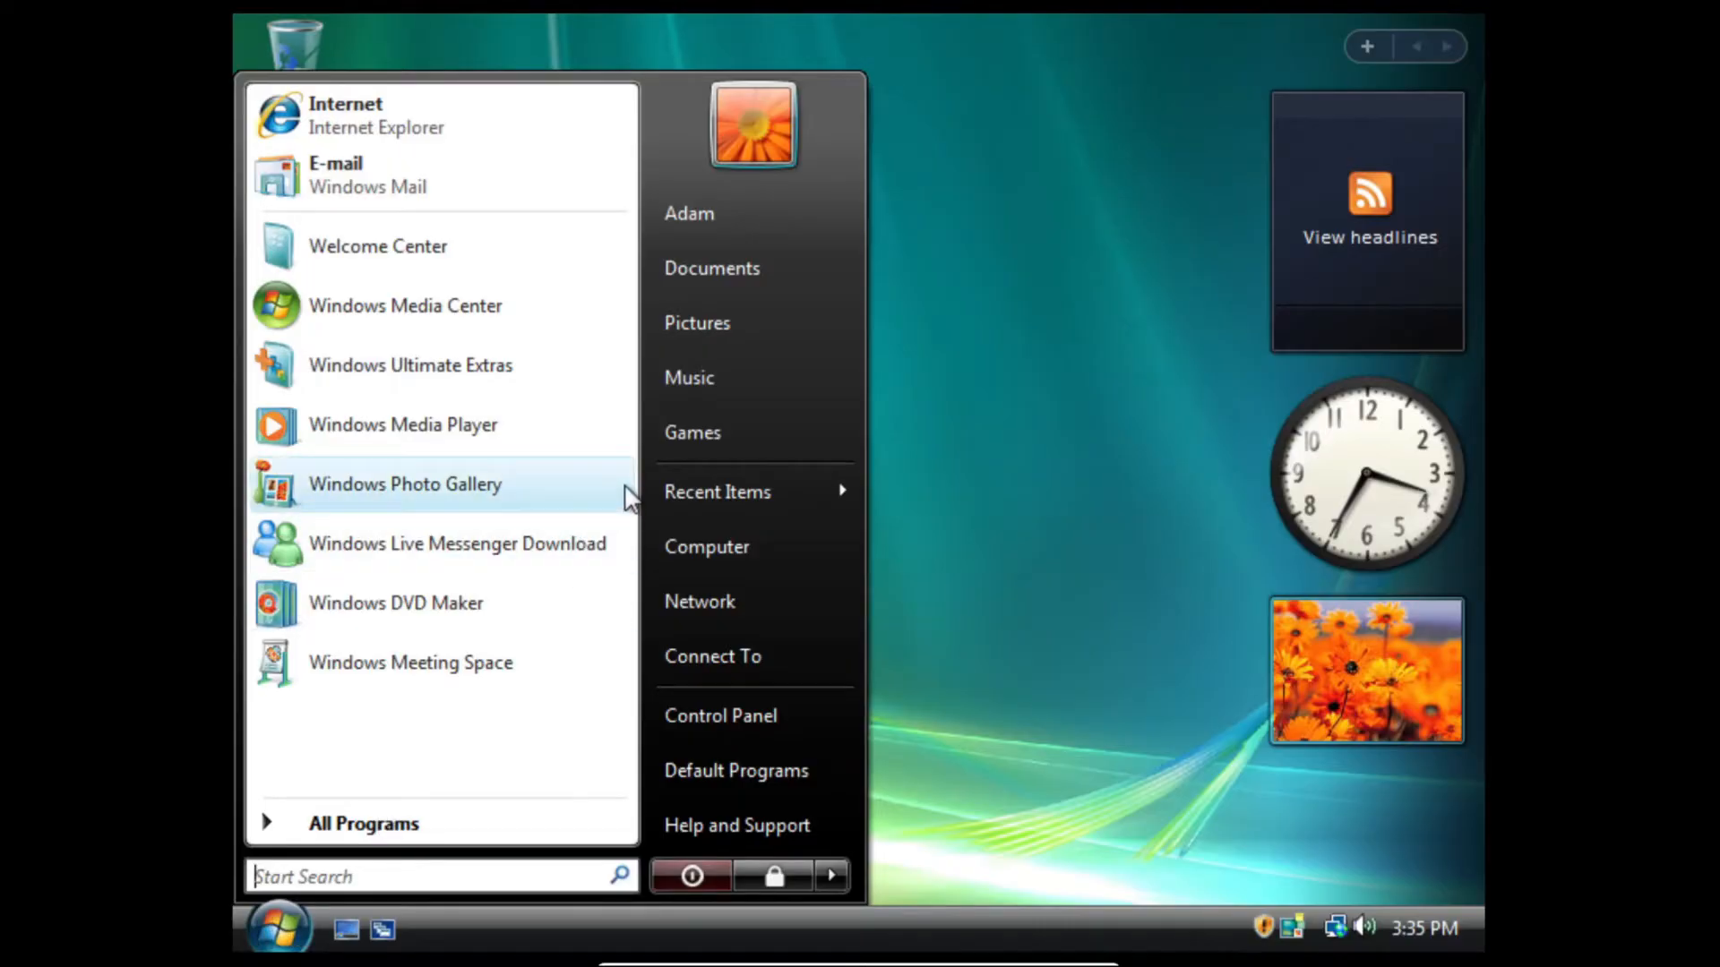
left_click(705, 547)
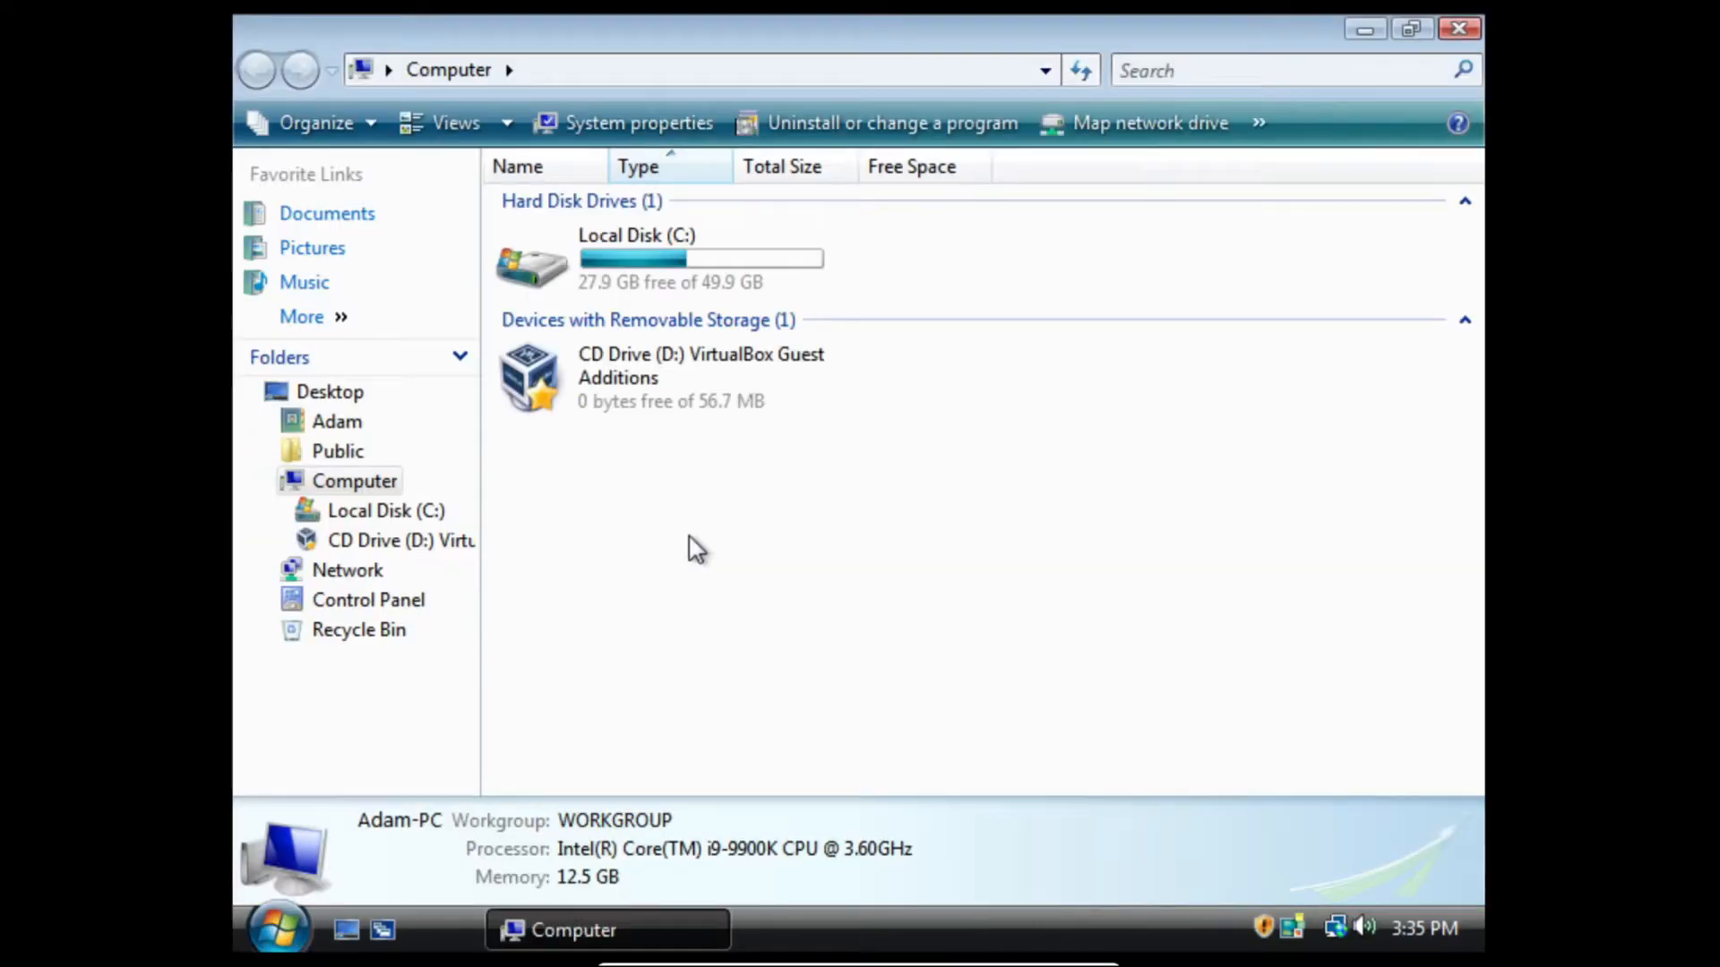
right_click(636, 378)
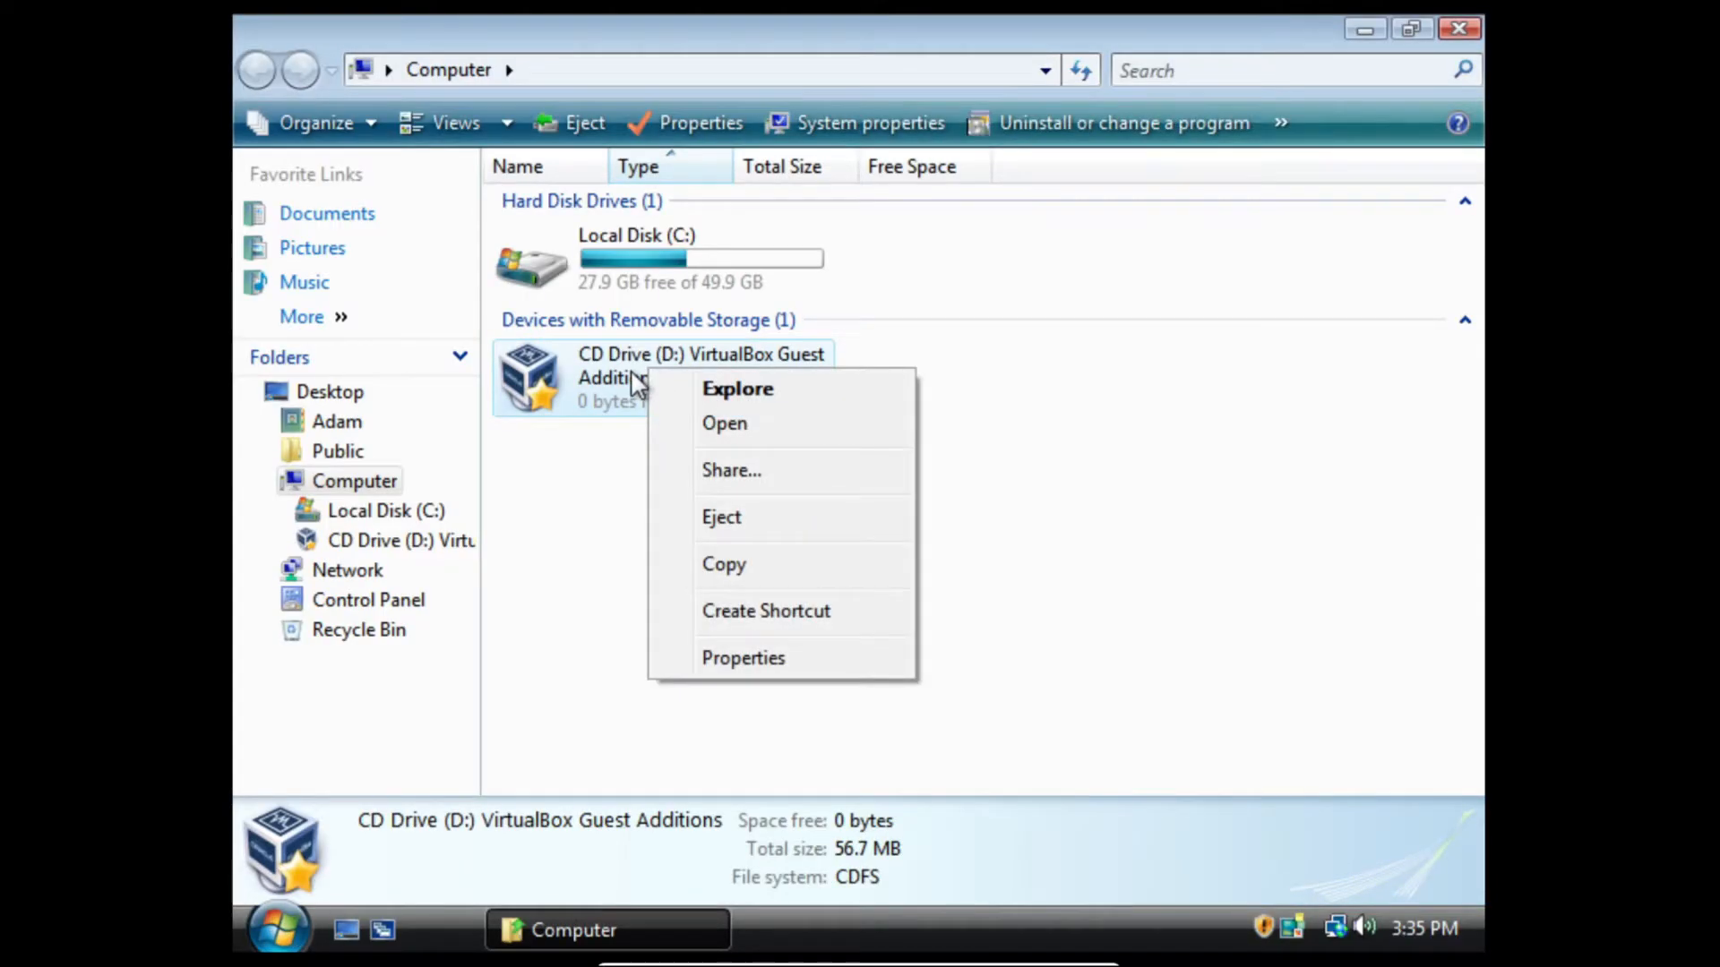
left_click(736, 389)
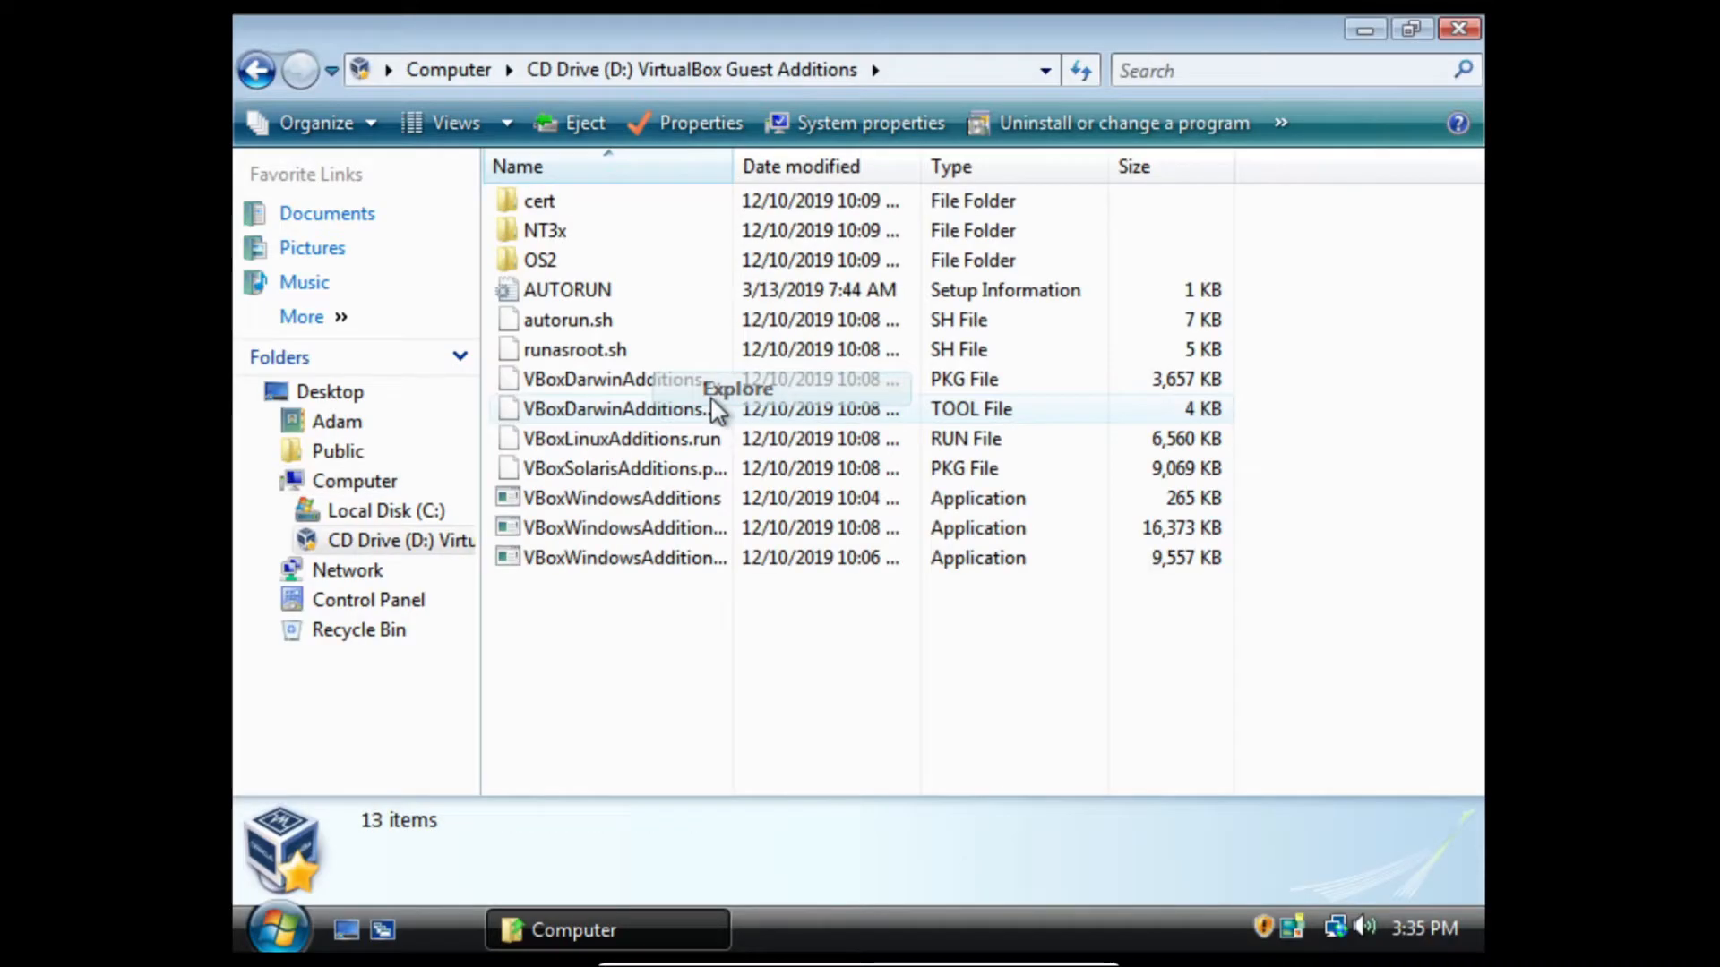
- Run VBoxWindowsAdditions-amd64 6.1.0 and include Direct3D Support in the install
double_click(623, 526)
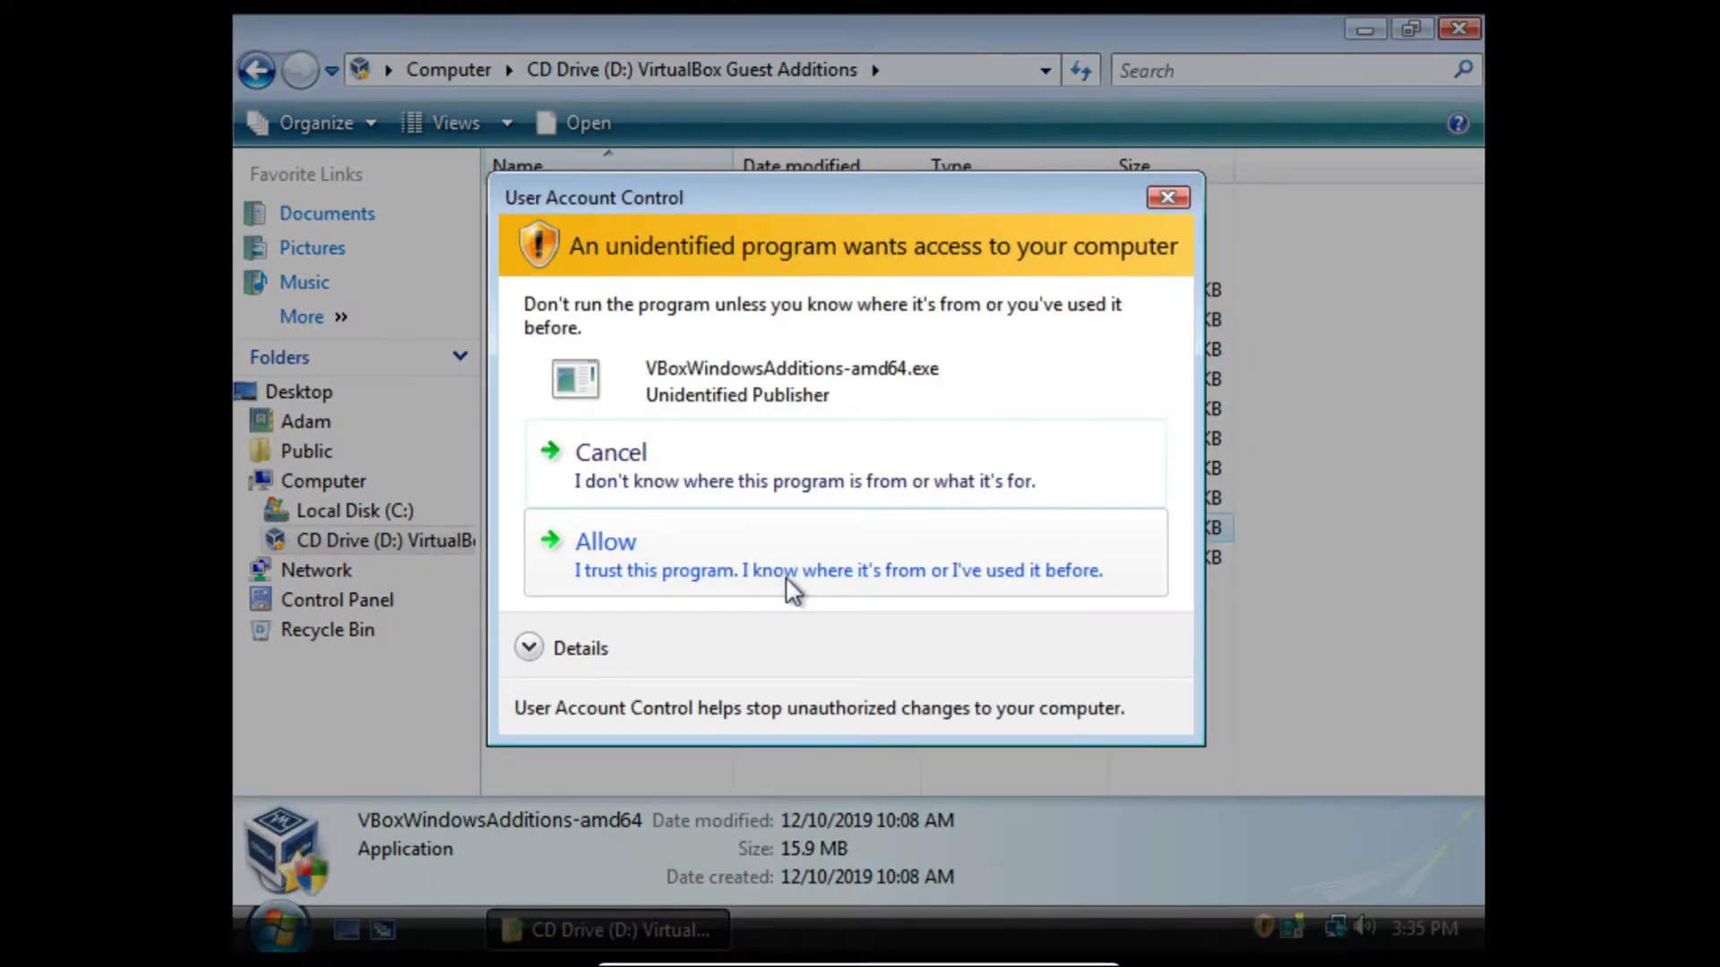
left_click(606, 541)
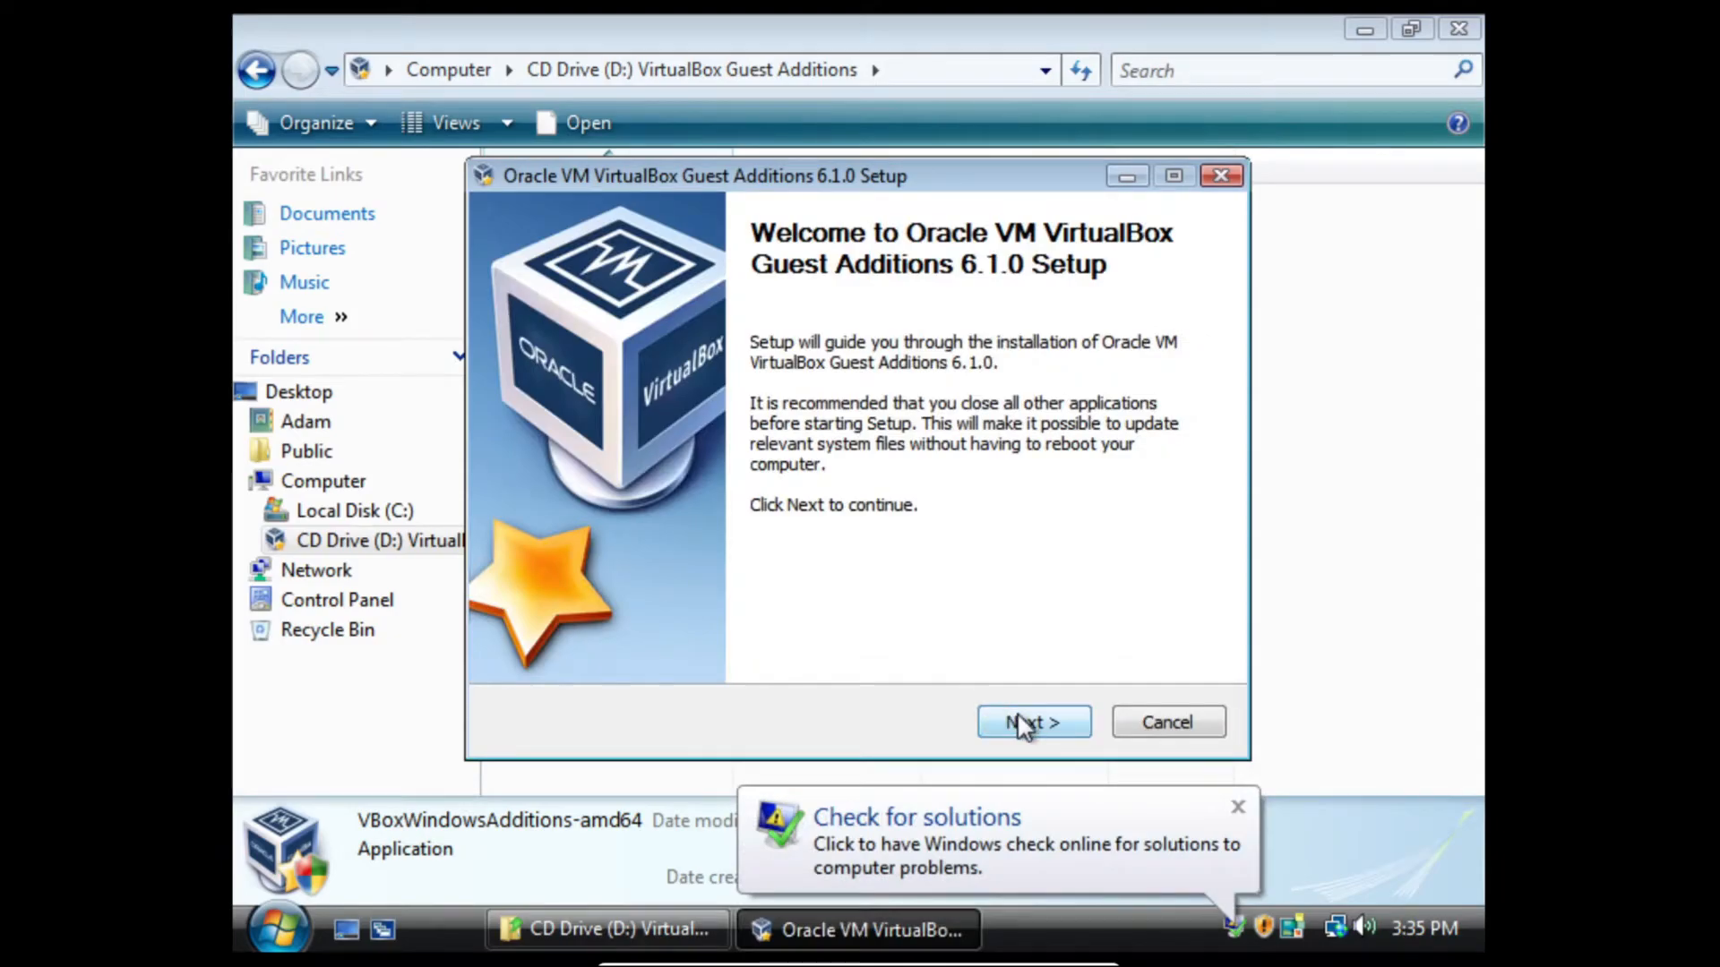
left_click(1032, 722)
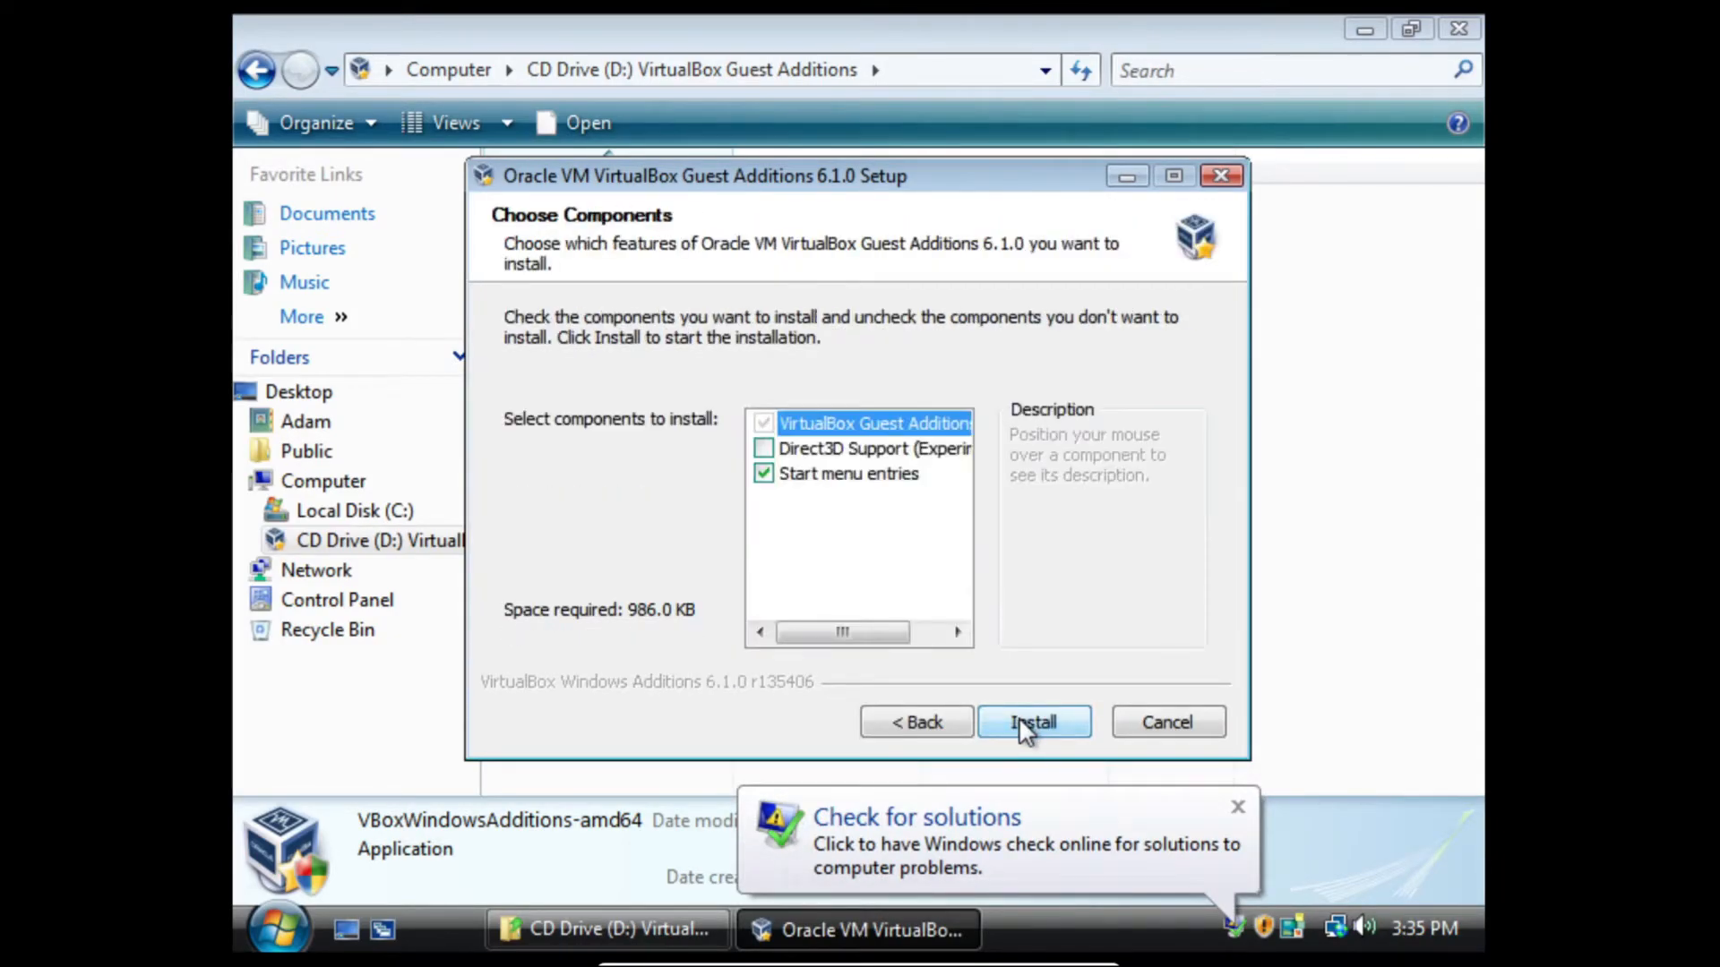
left_click(763, 448)
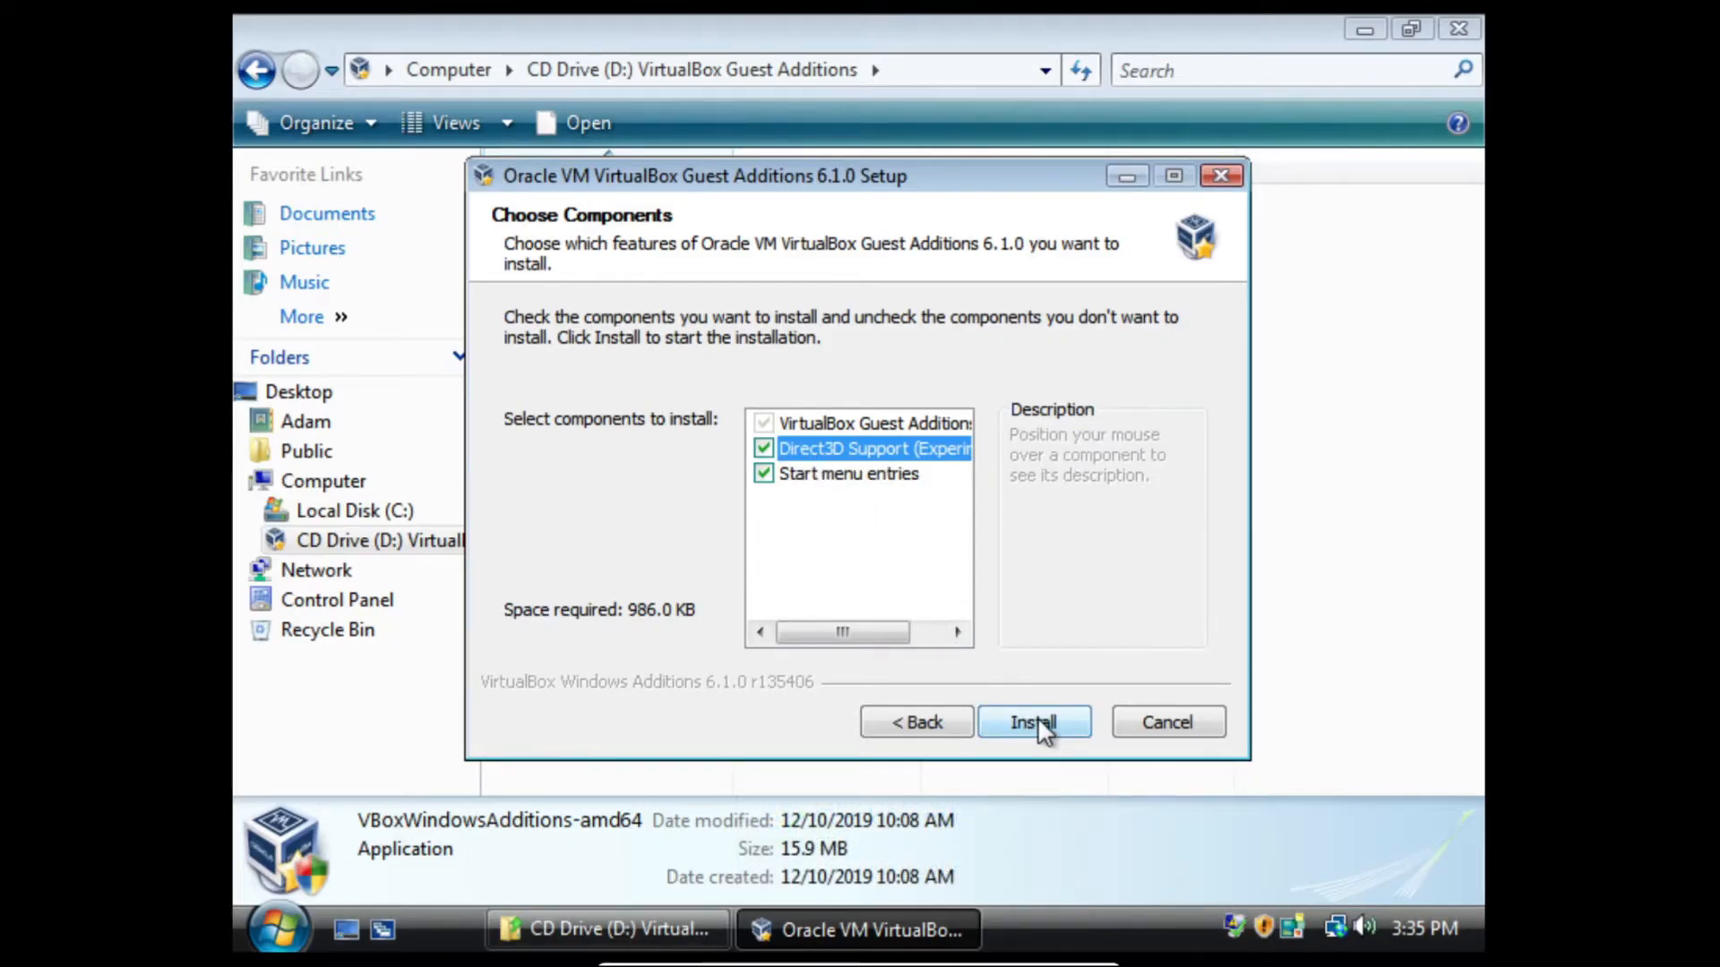
- Install the additions, accepting both unverified drivers, and finish with Reboot now
left_click(1032, 722)
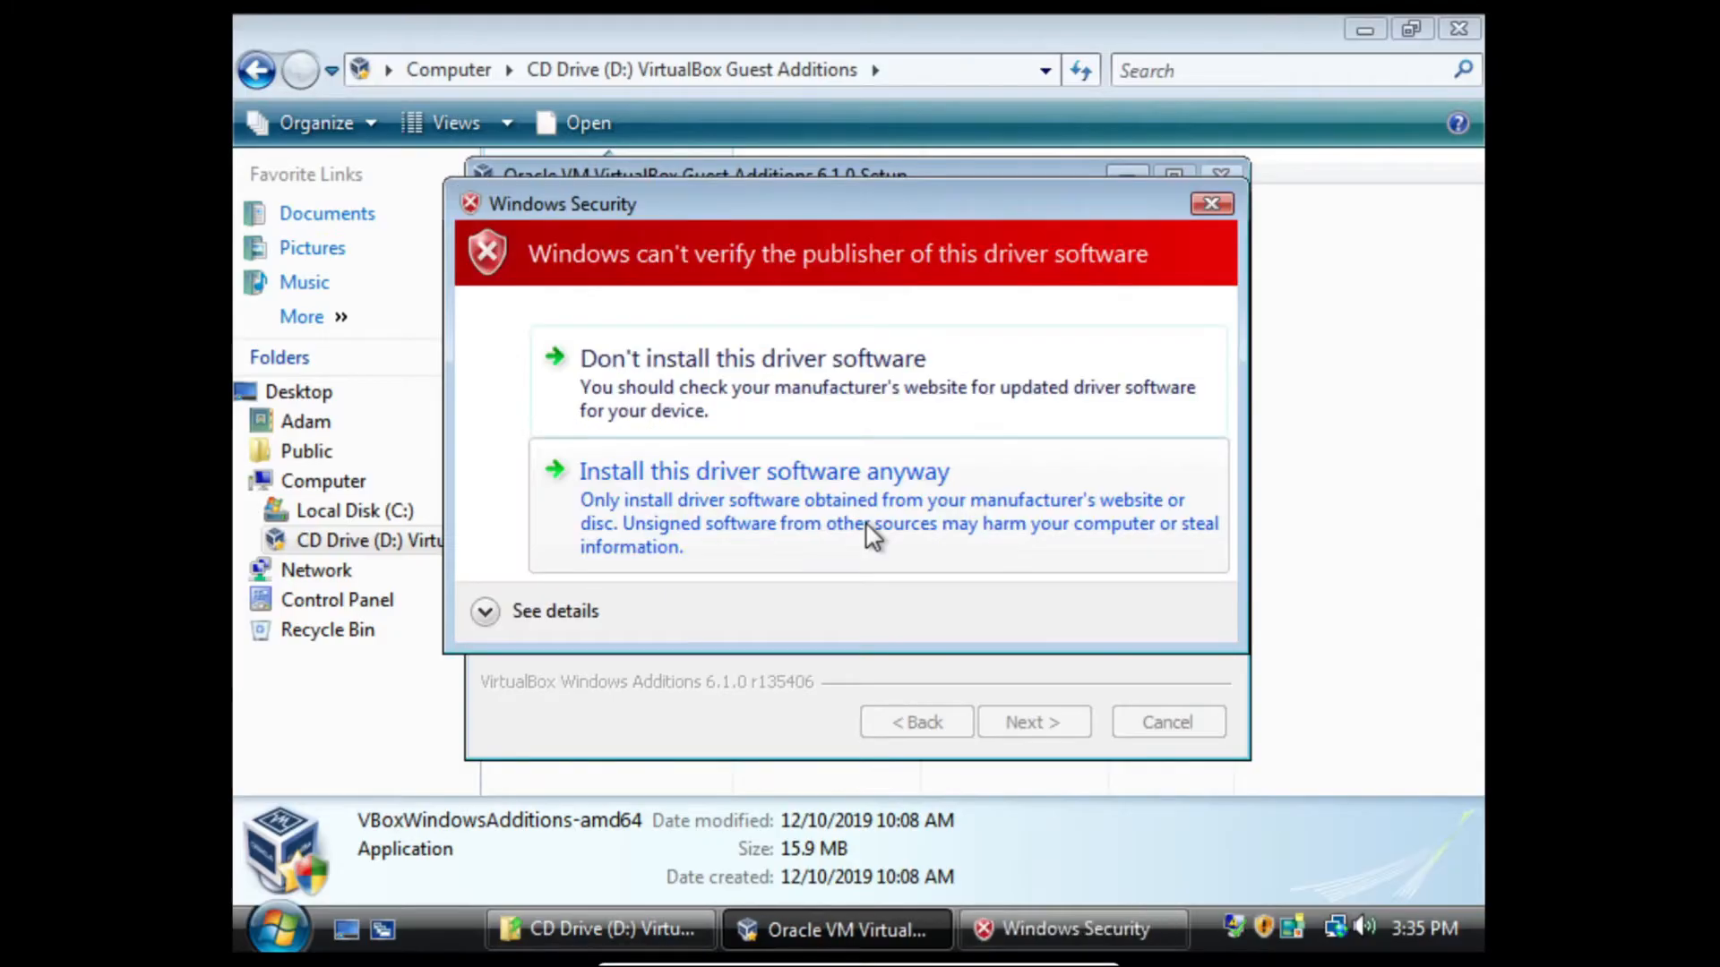
left_click(764, 471)
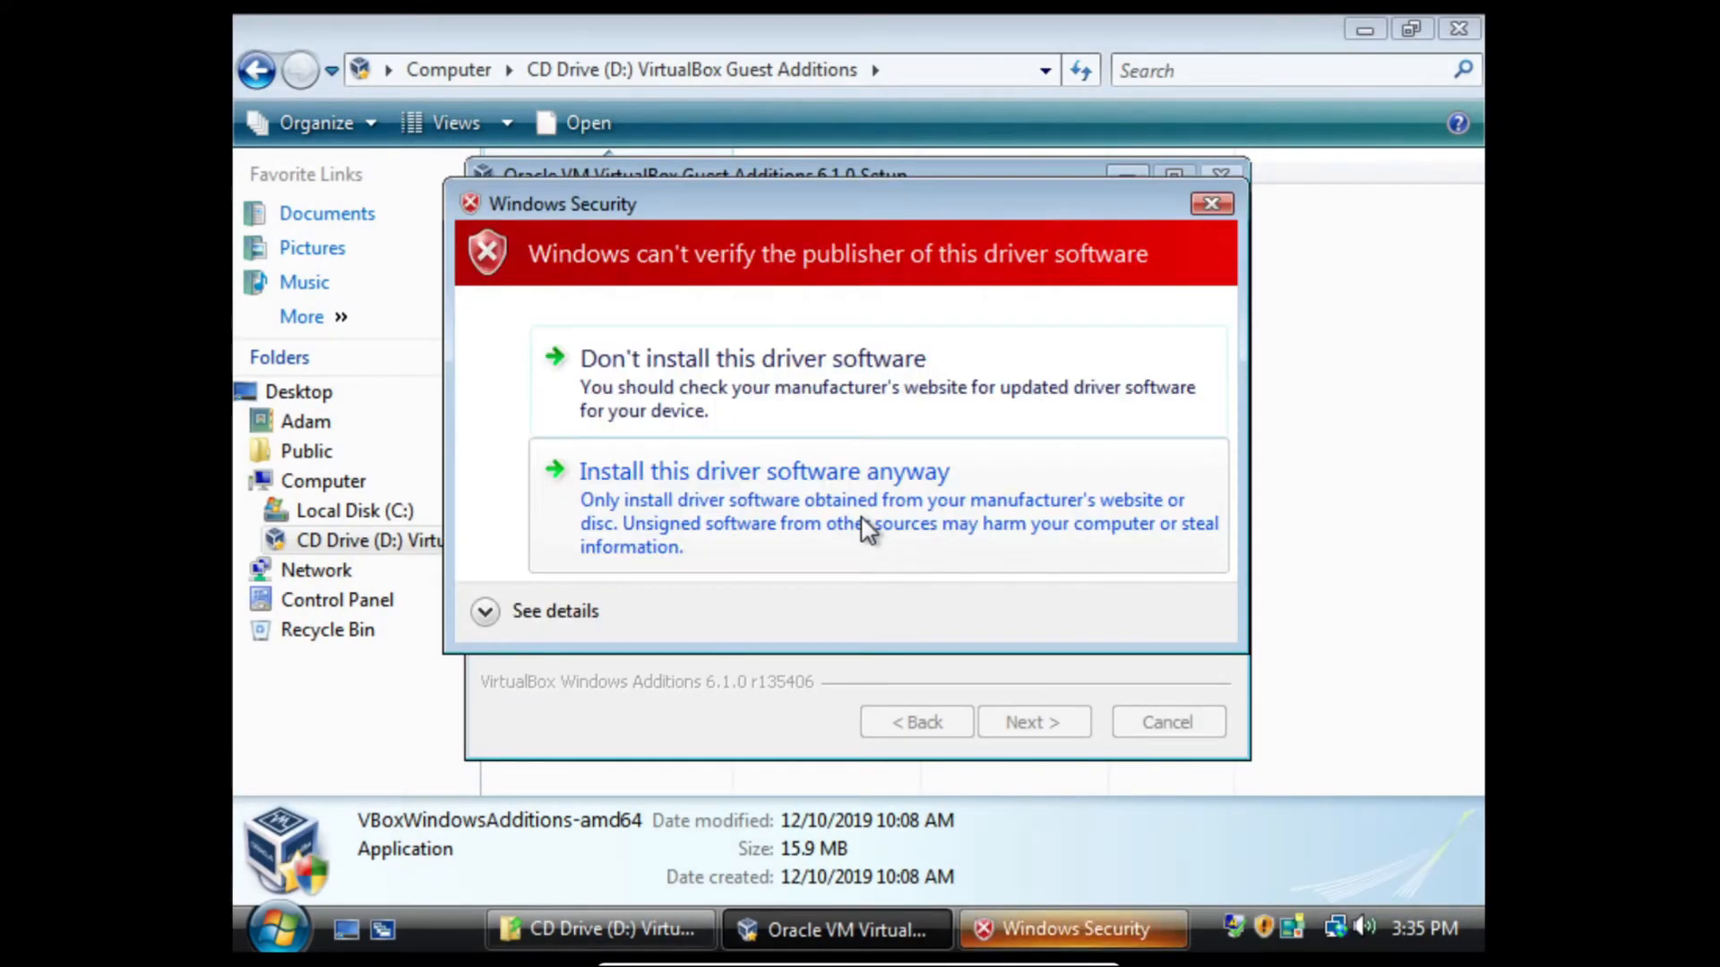
left_click(763, 471)
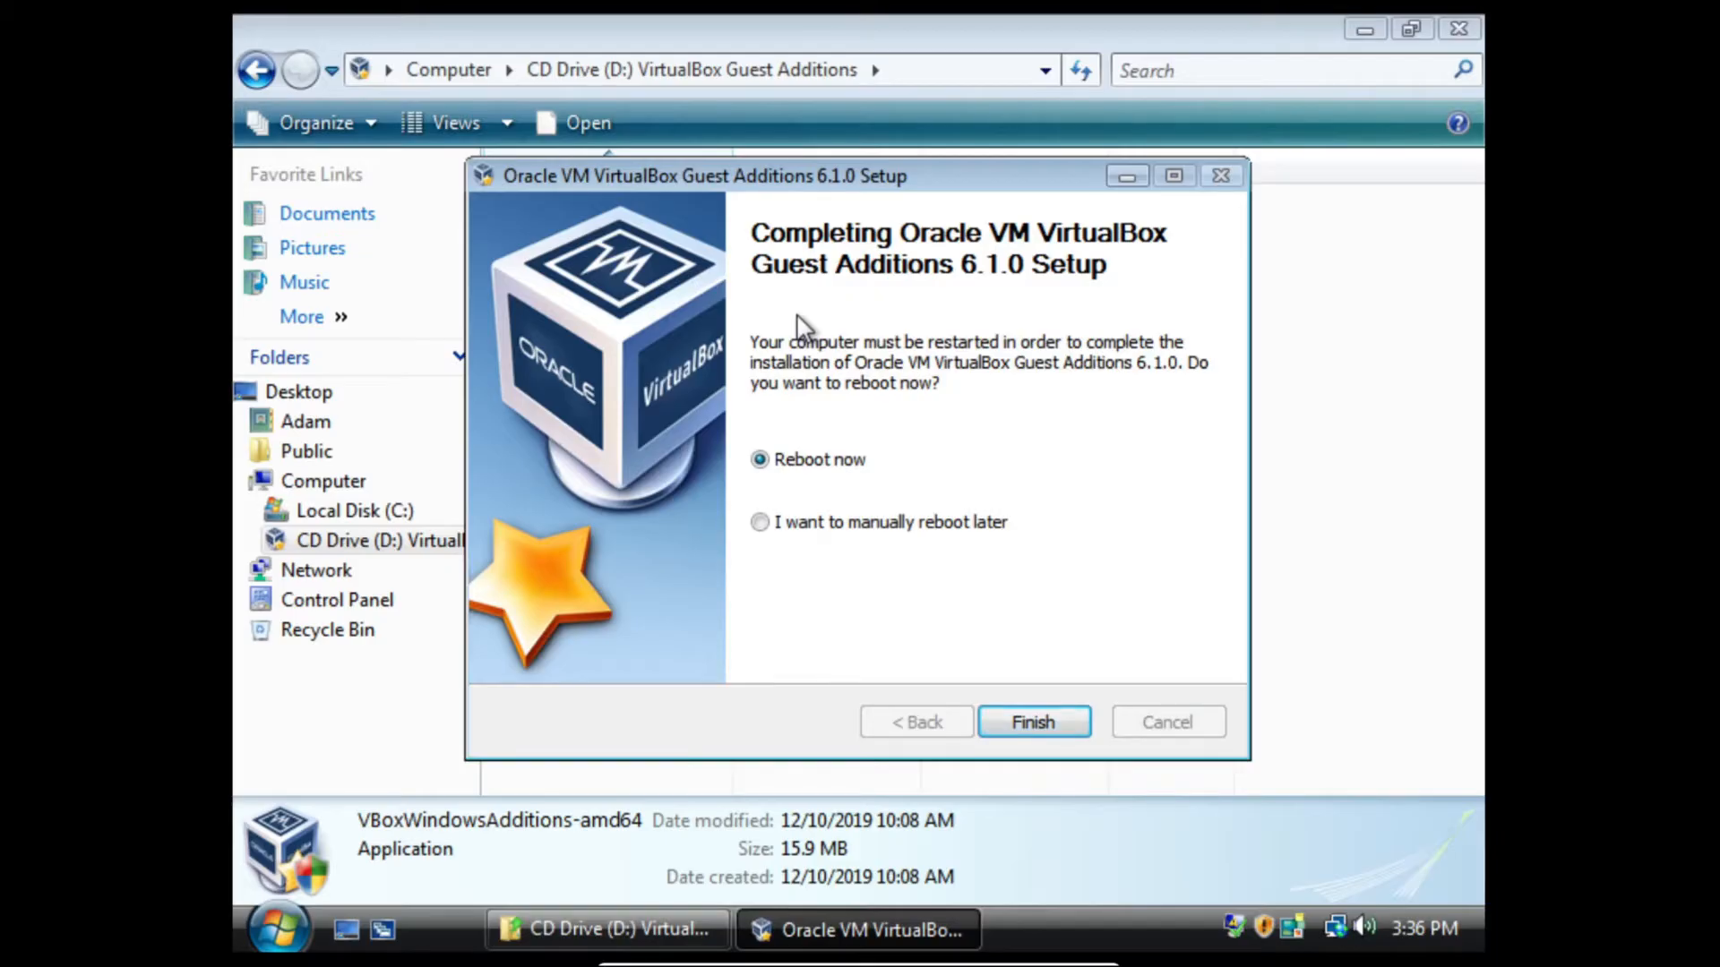
mouse_move(811, 473)
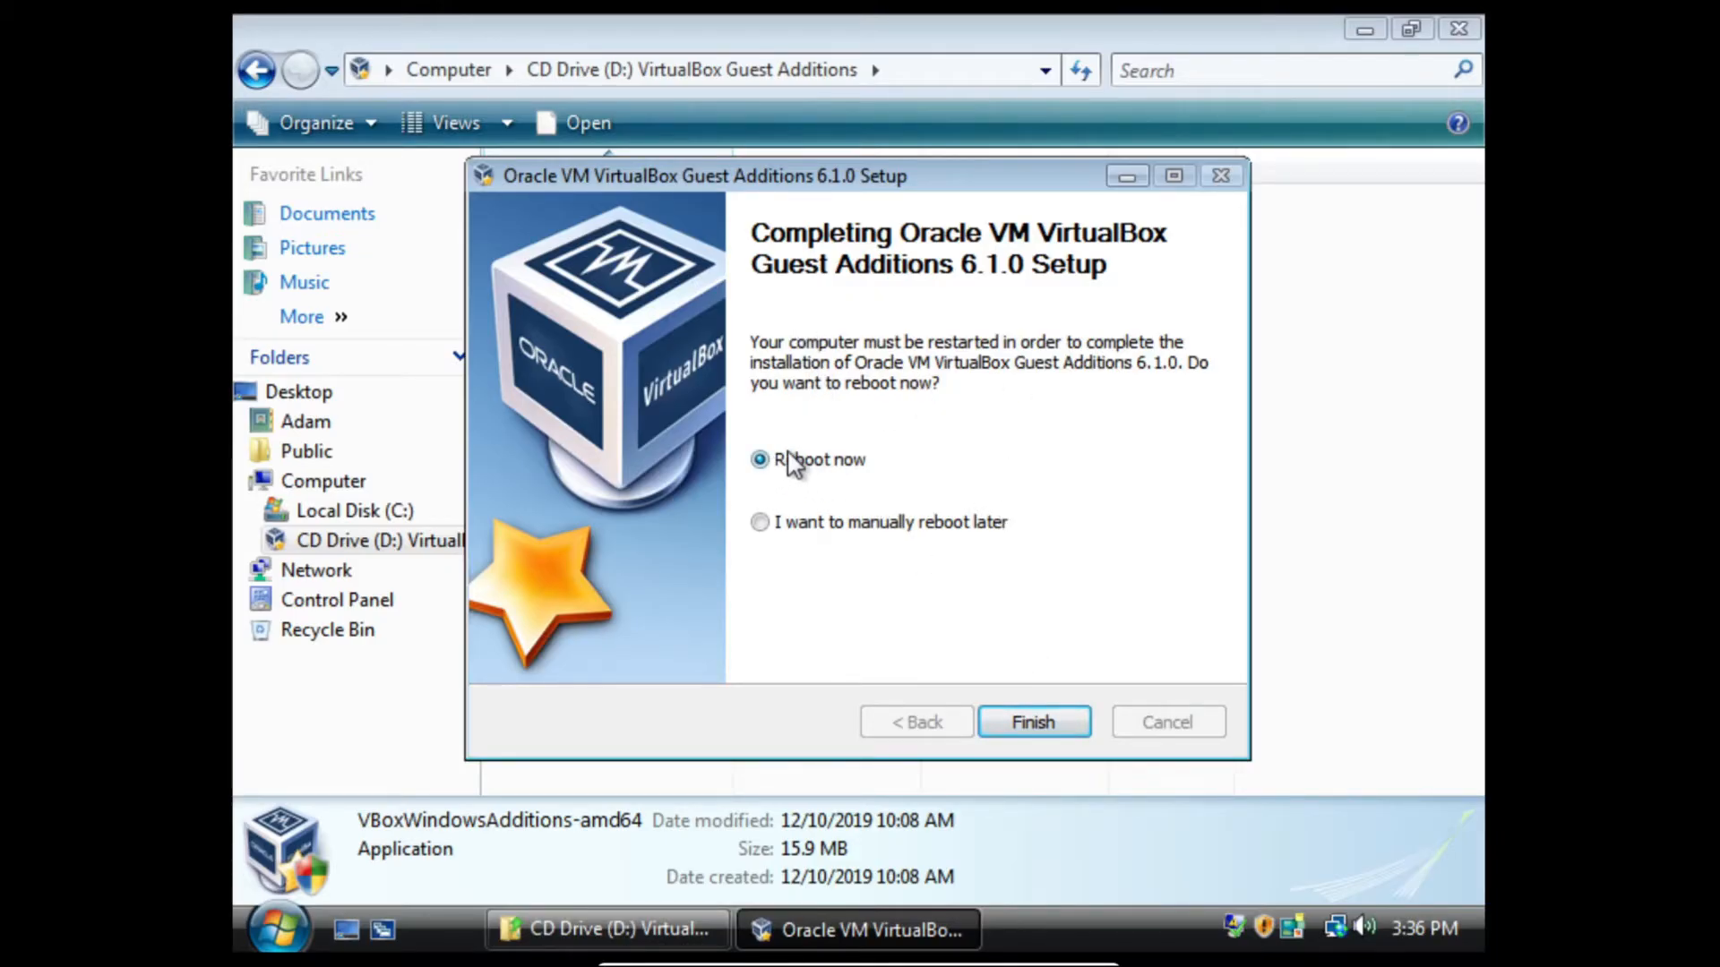
left_click(1032, 722)
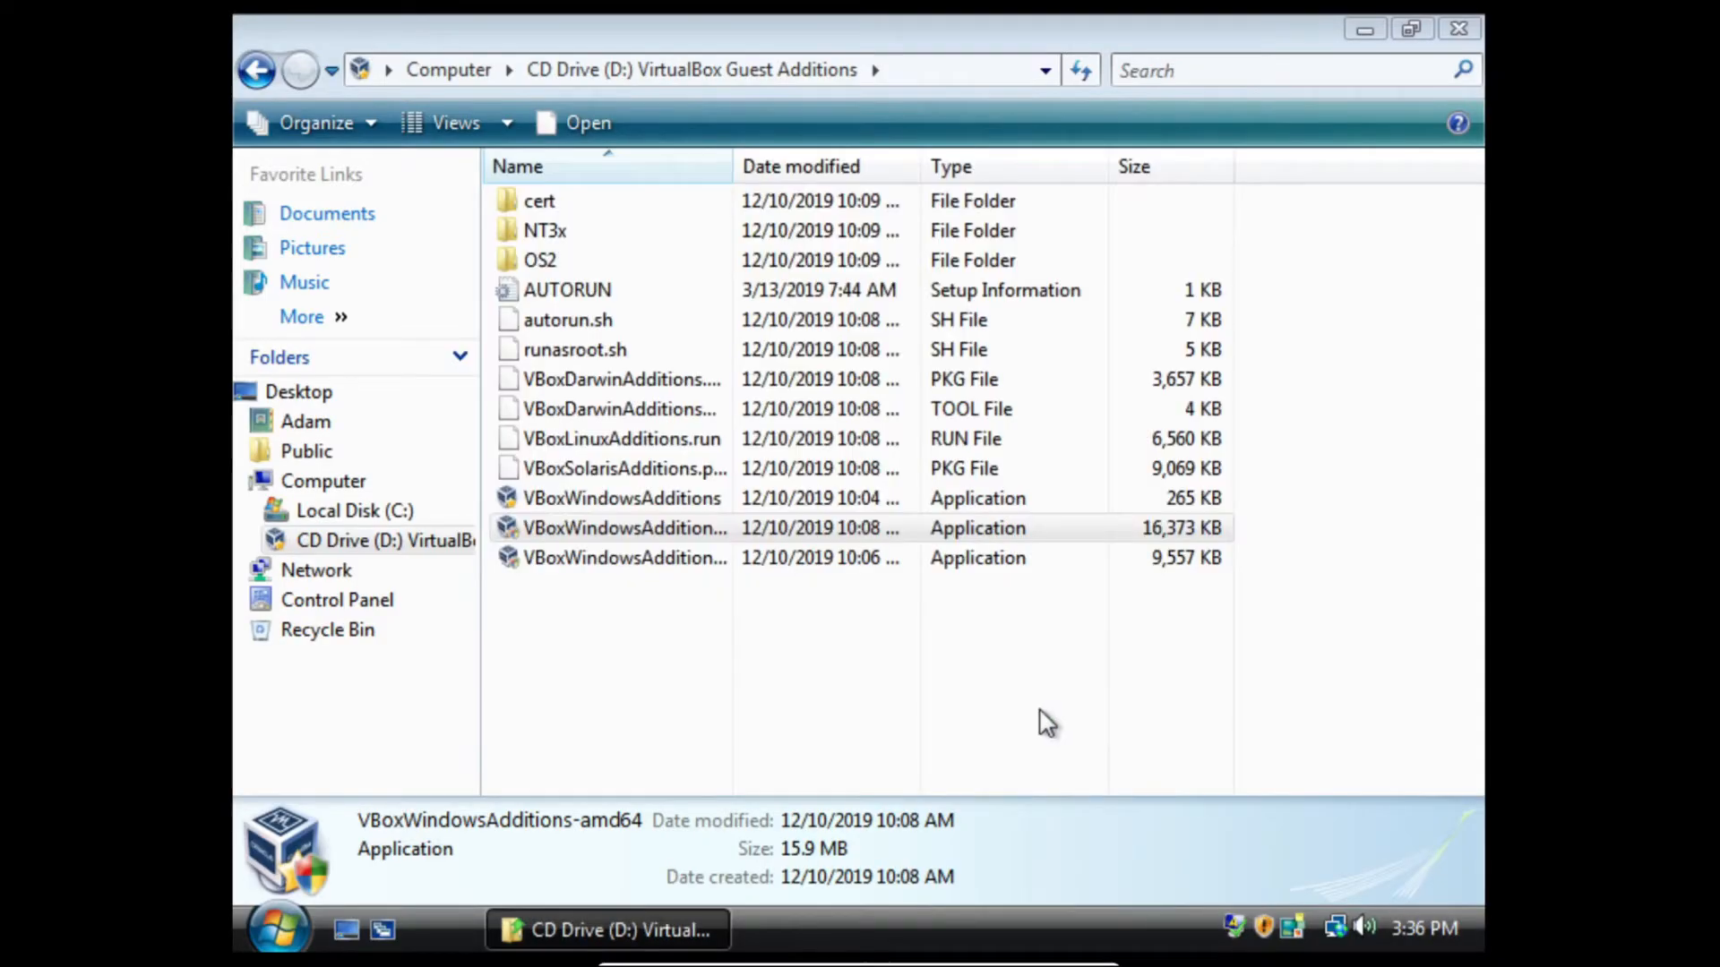
mouse_move(916, 645)
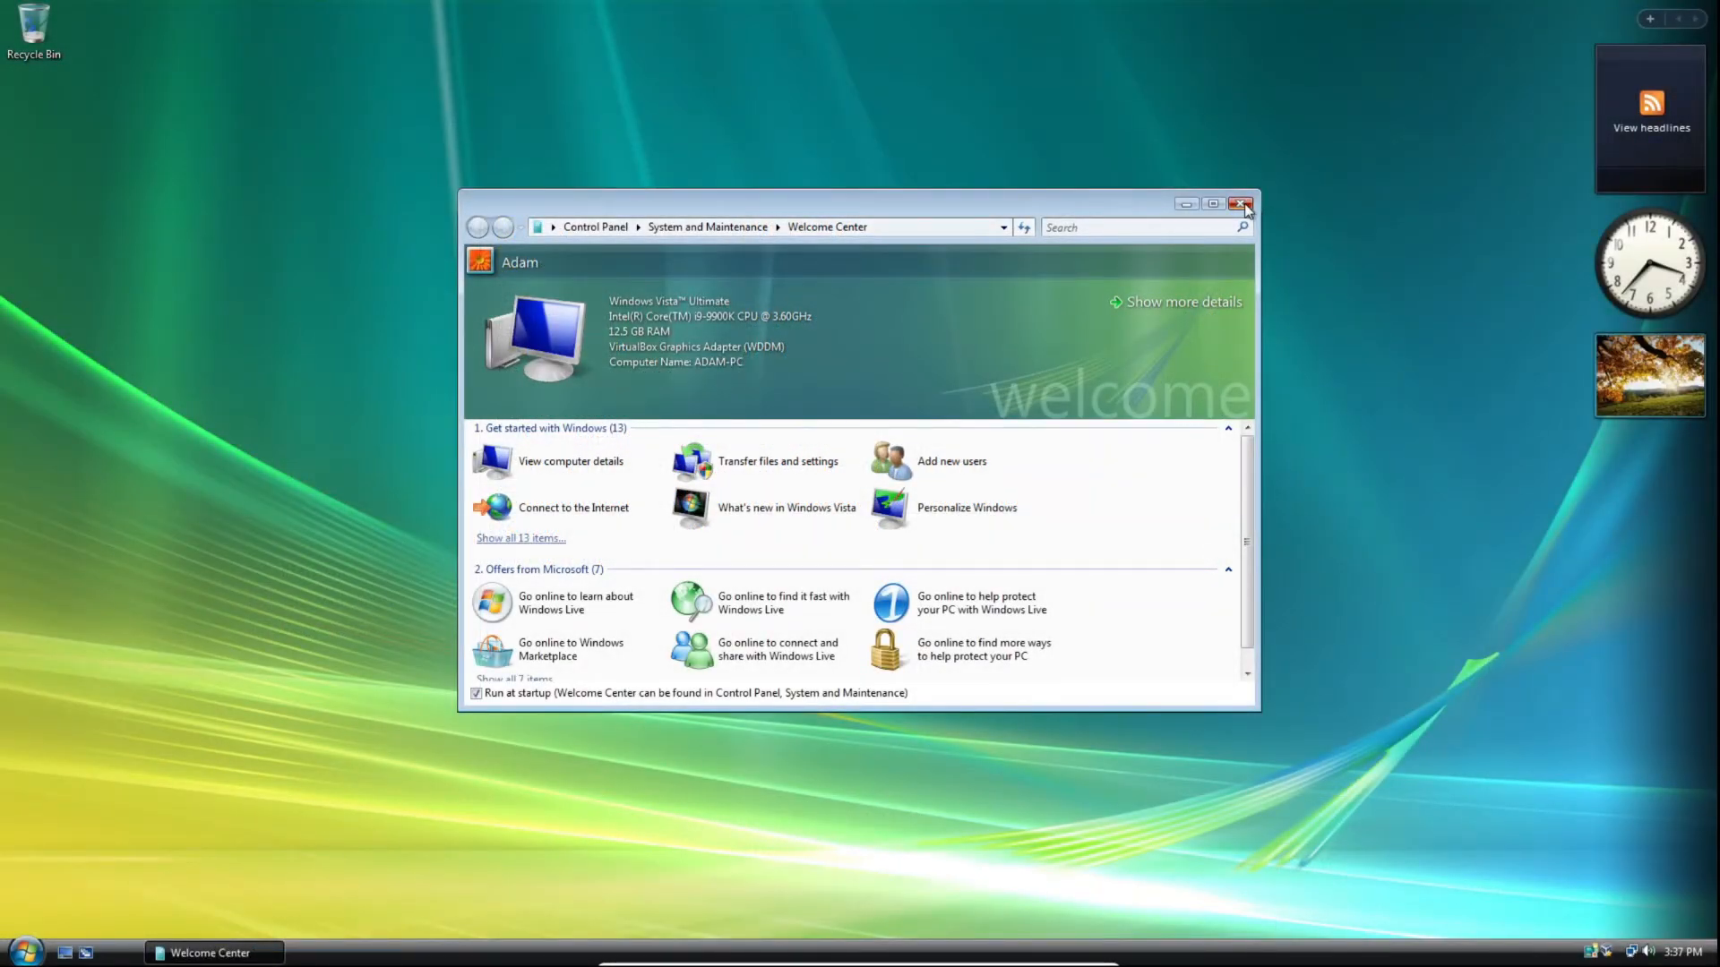
- Close the Welcome Center on the rebooted full-resolution Vista desktop
left_click(1243, 205)
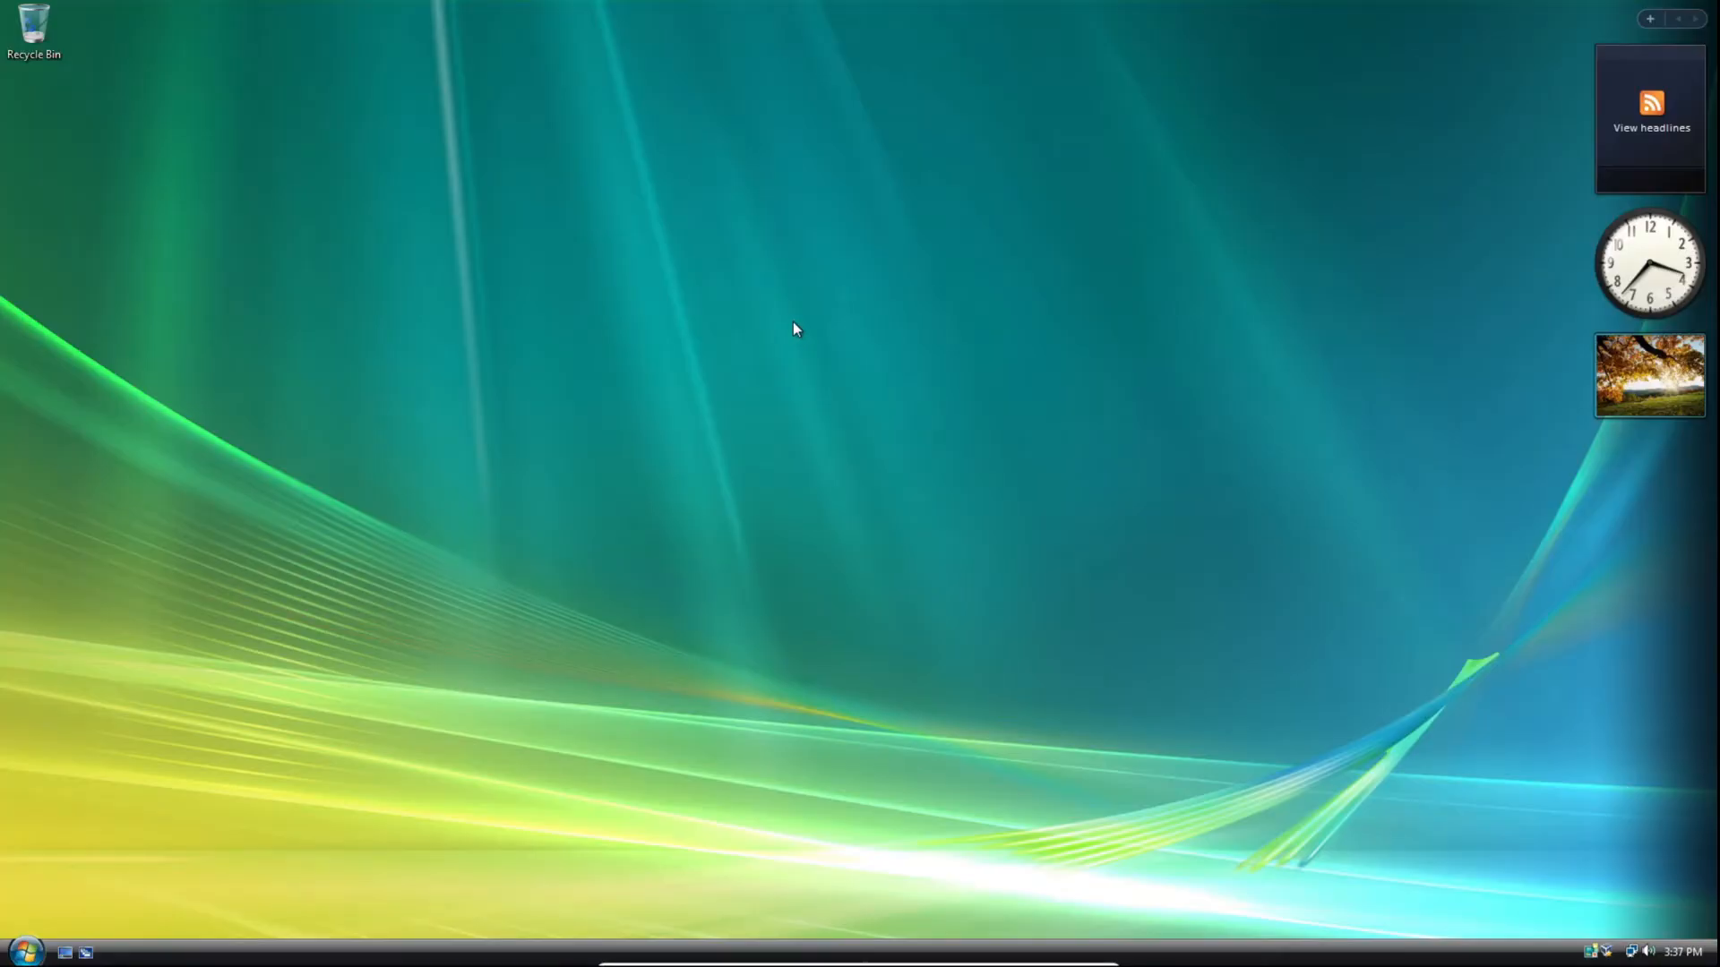
mouse_move(844, 326)
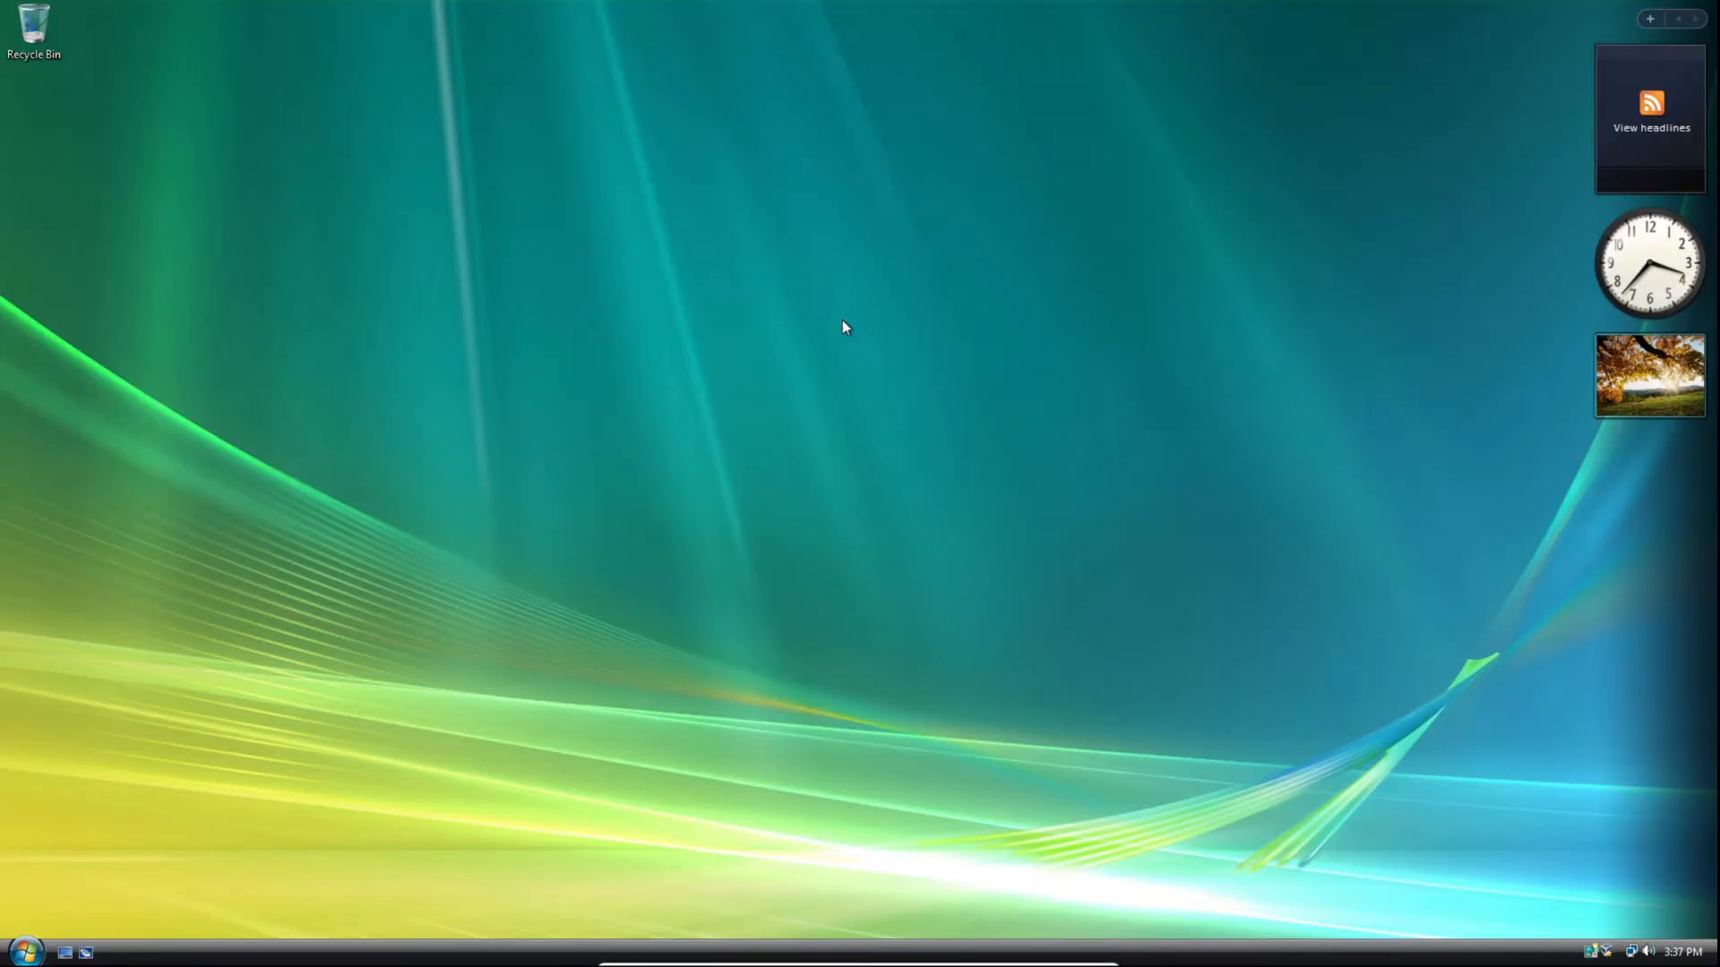
mouse_move(779, 321)
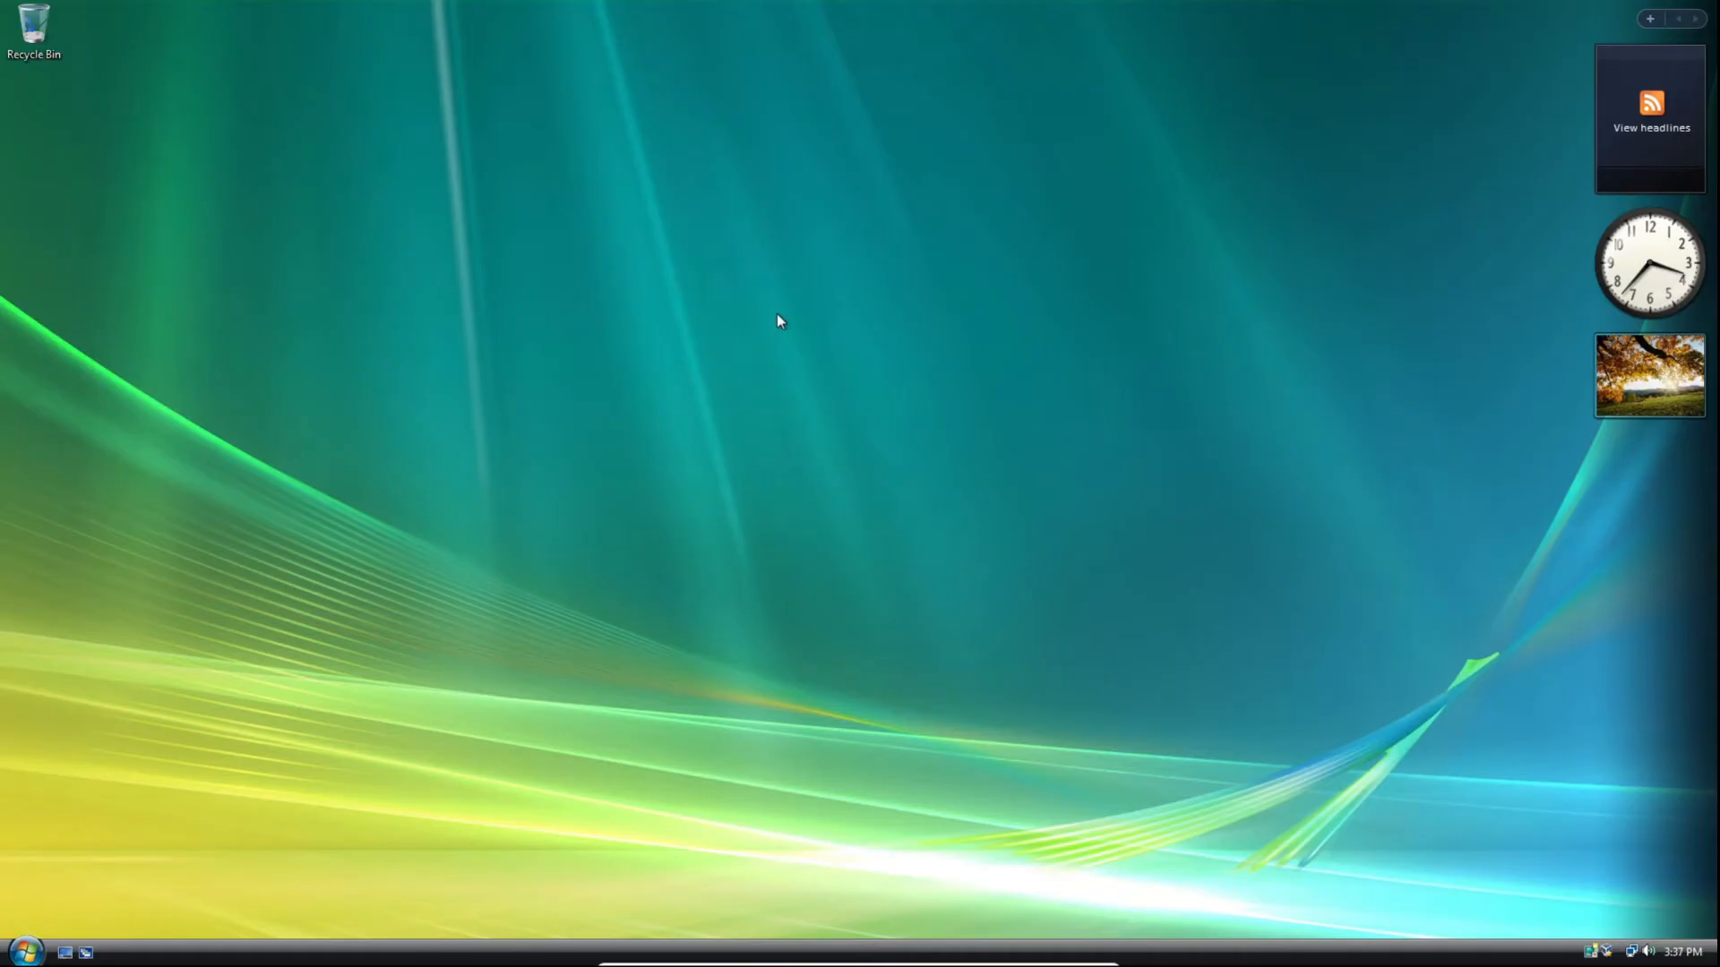
mouse_move(671, 182)
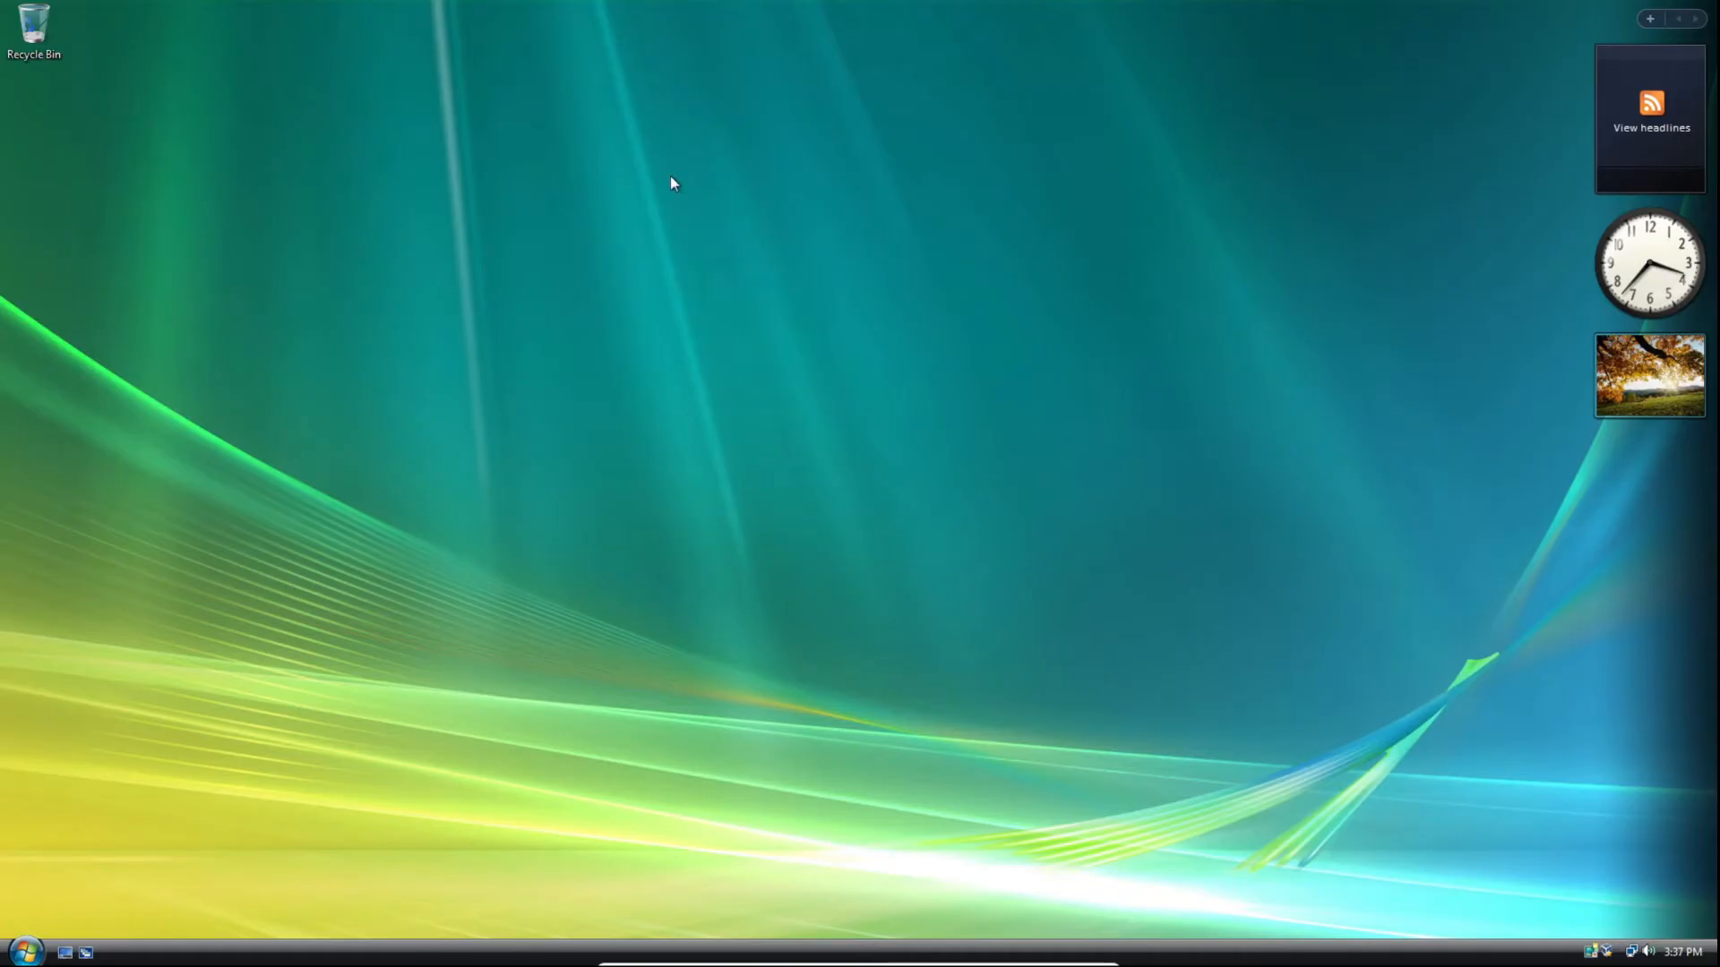
mouse_move(459, 255)
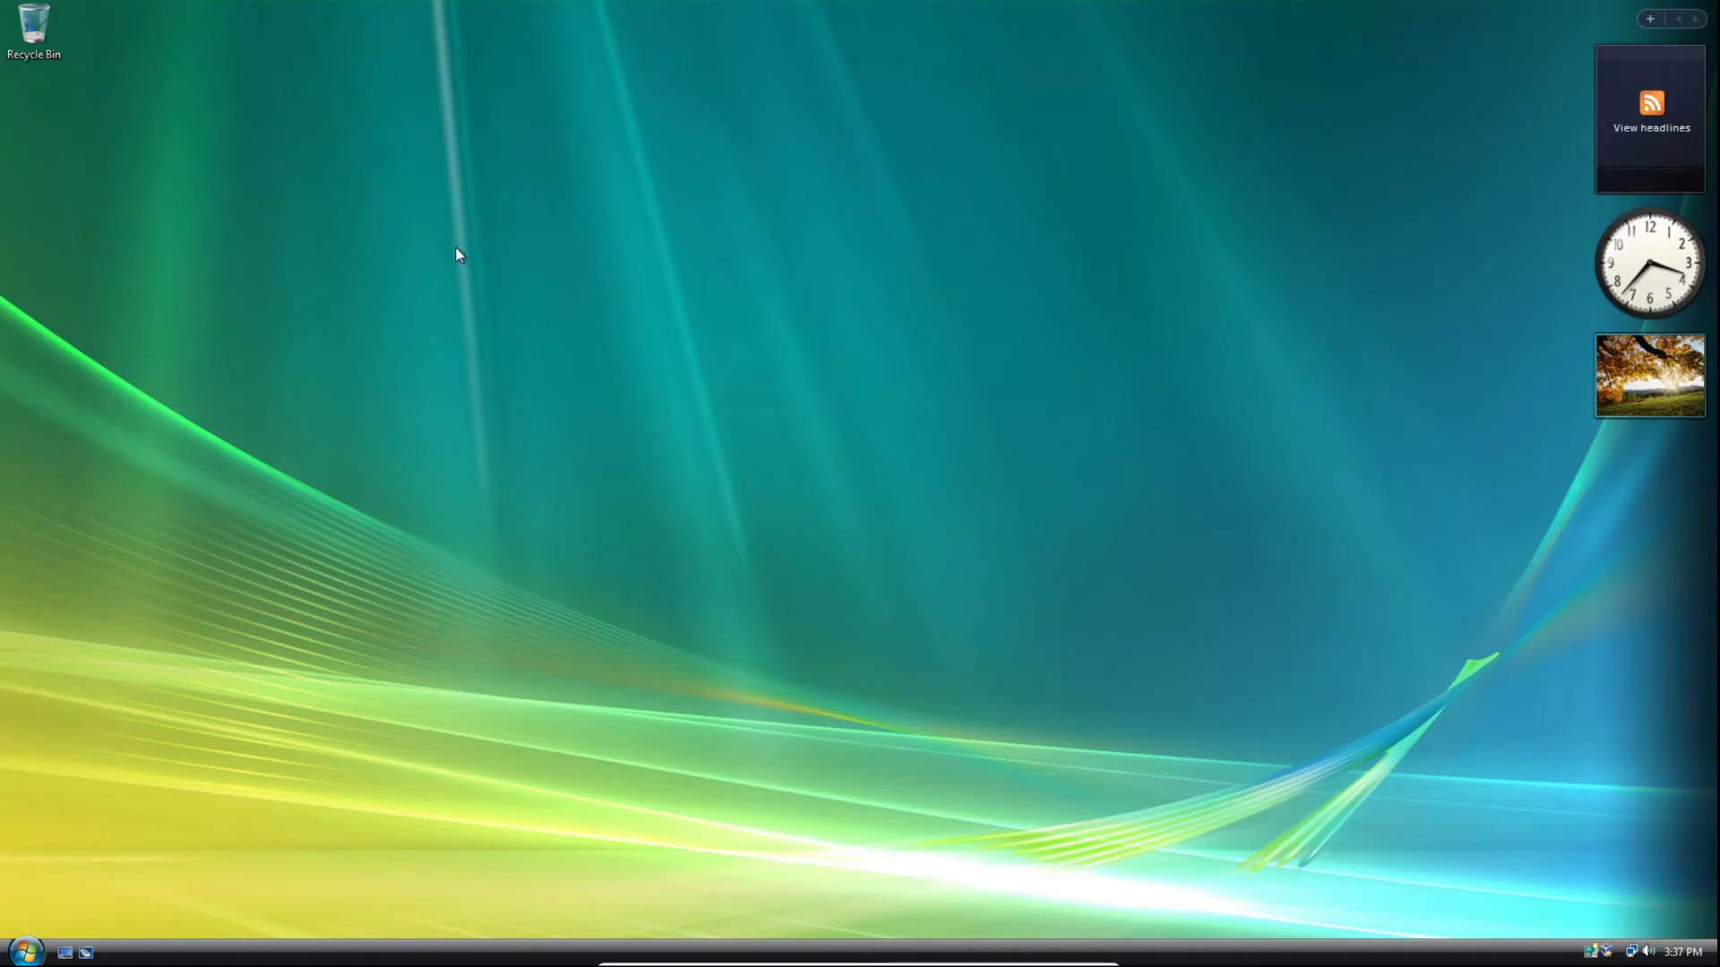